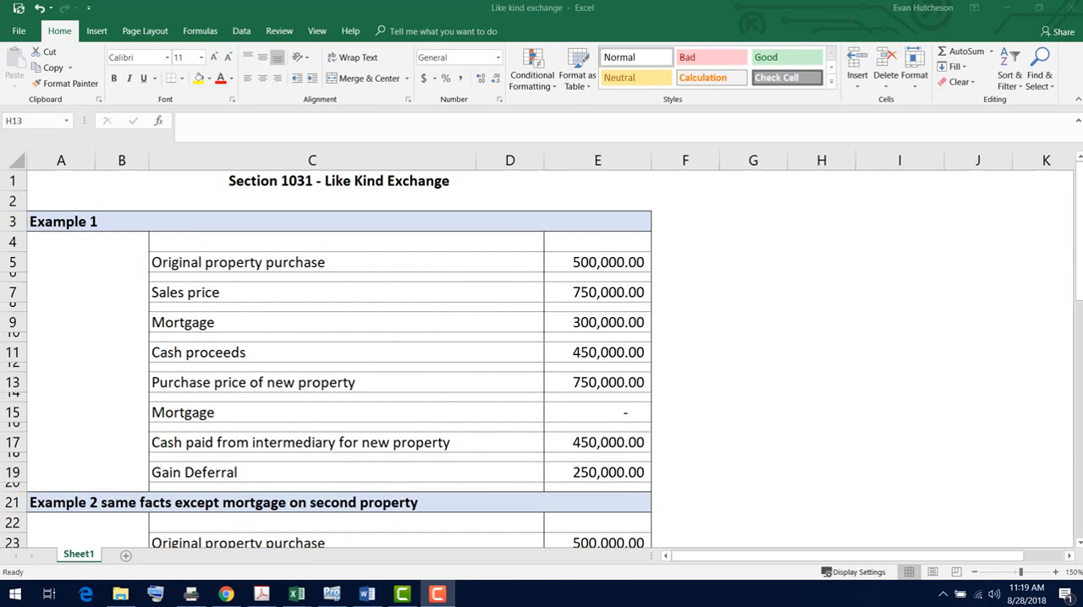
mouse_move(688, 293)
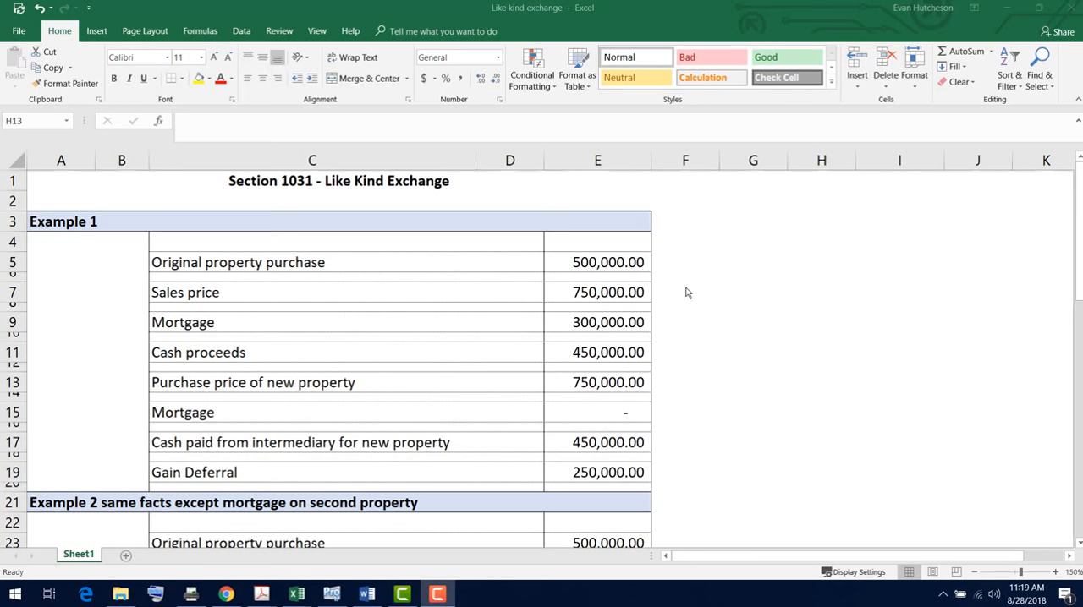
mouse_move(291, 304)
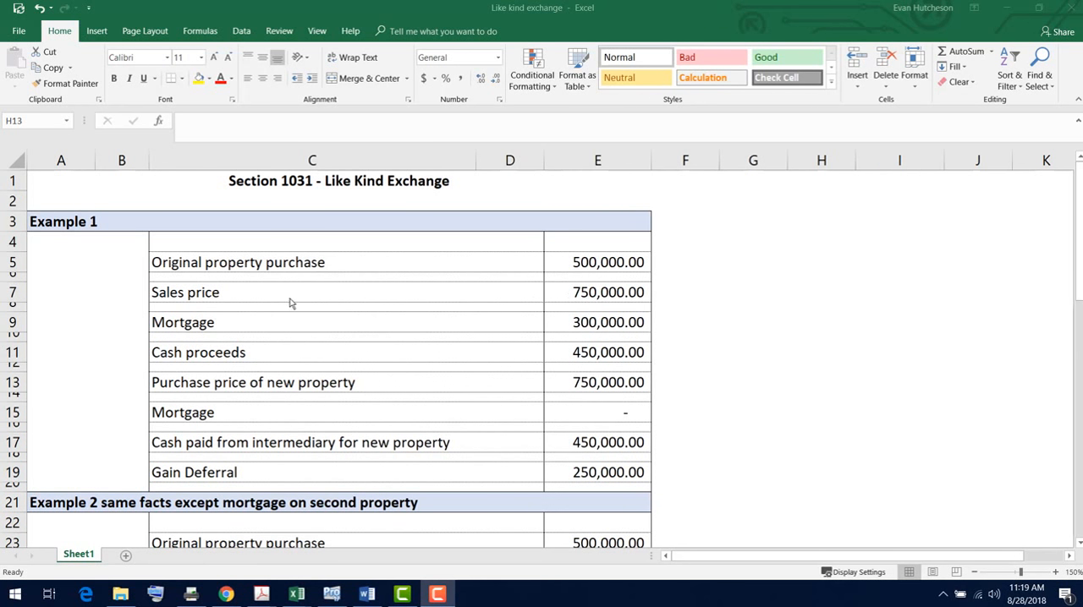
mouse_move(701, 333)
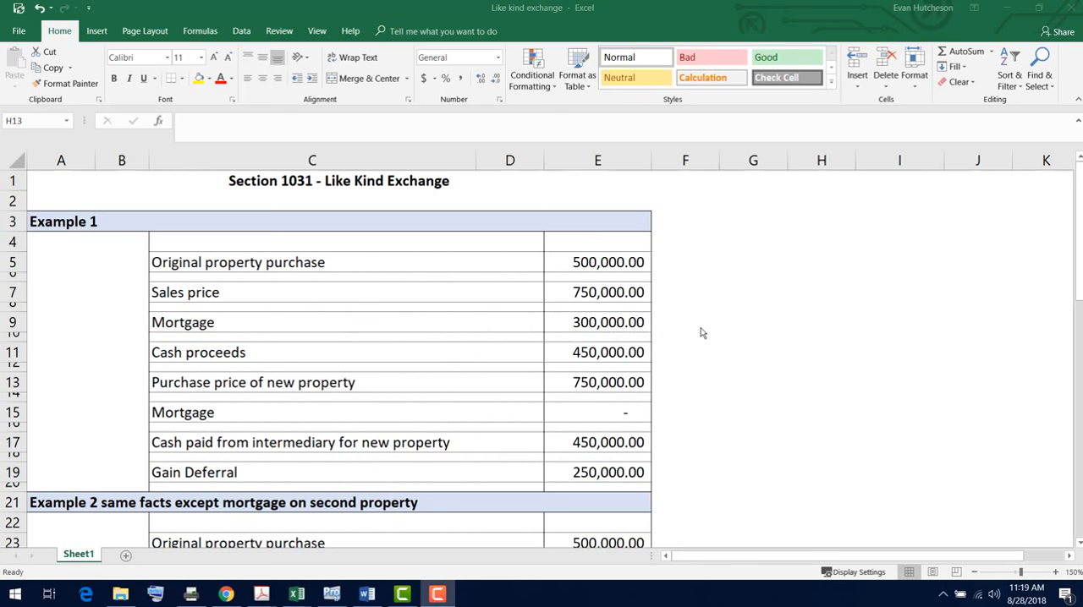
mouse_move(682, 351)
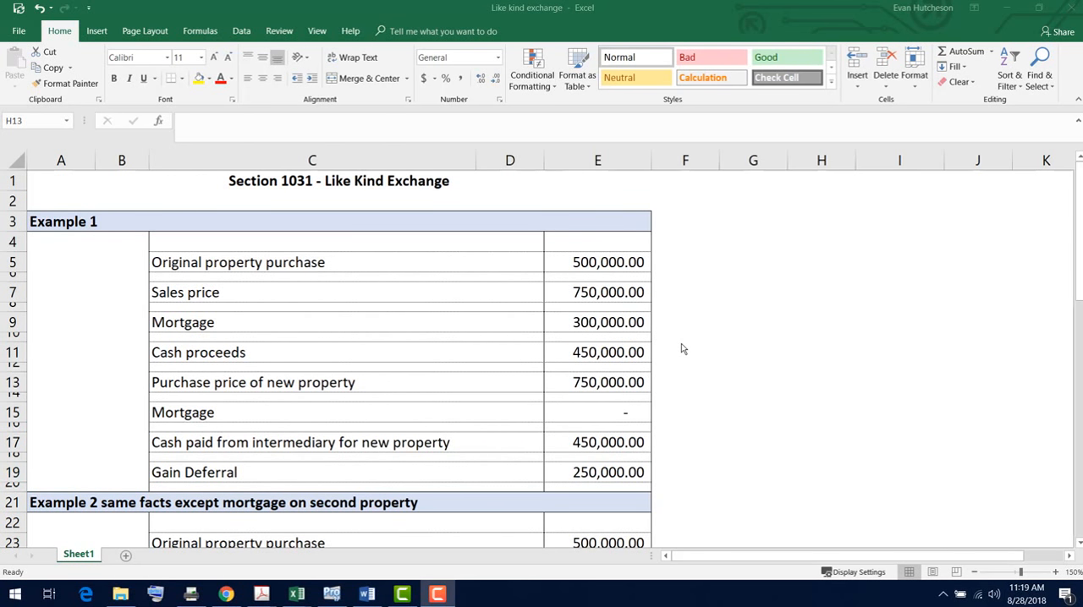
mouse_move(710, 298)
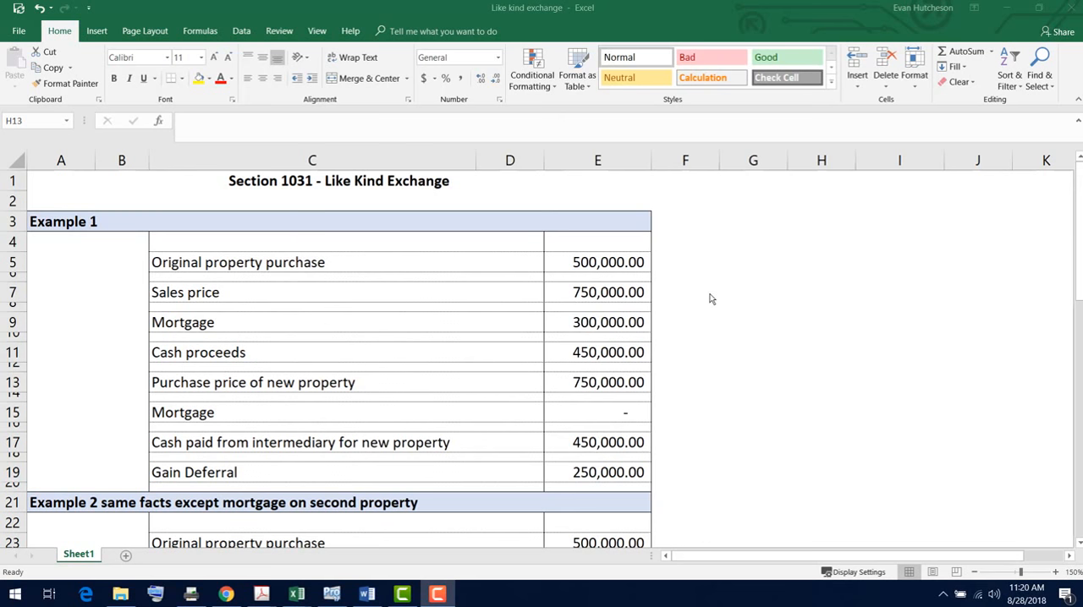
mouse_move(742, 306)
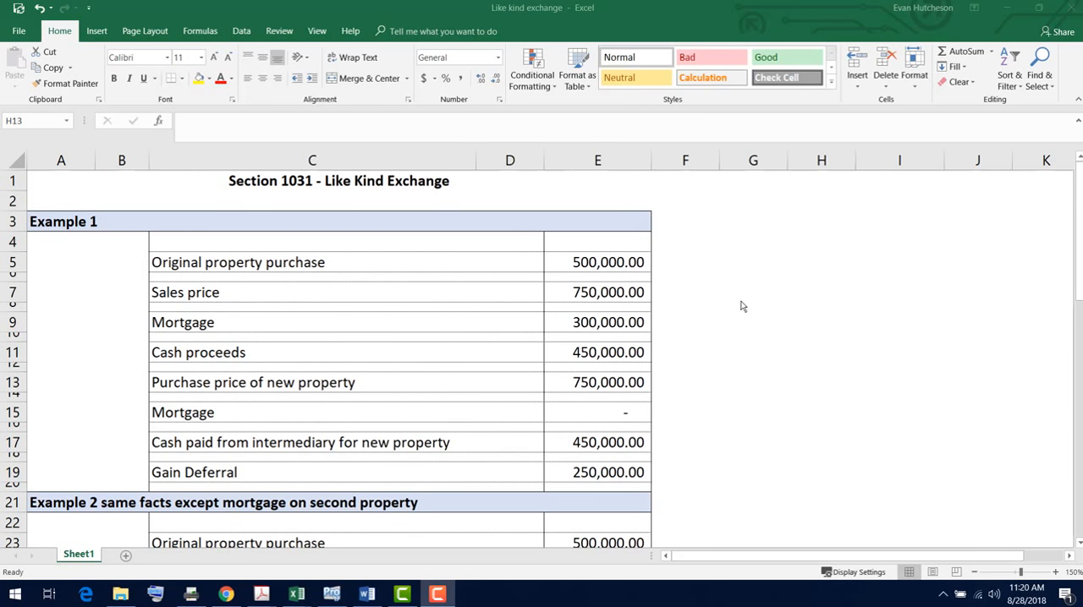
mouse_move(760, 316)
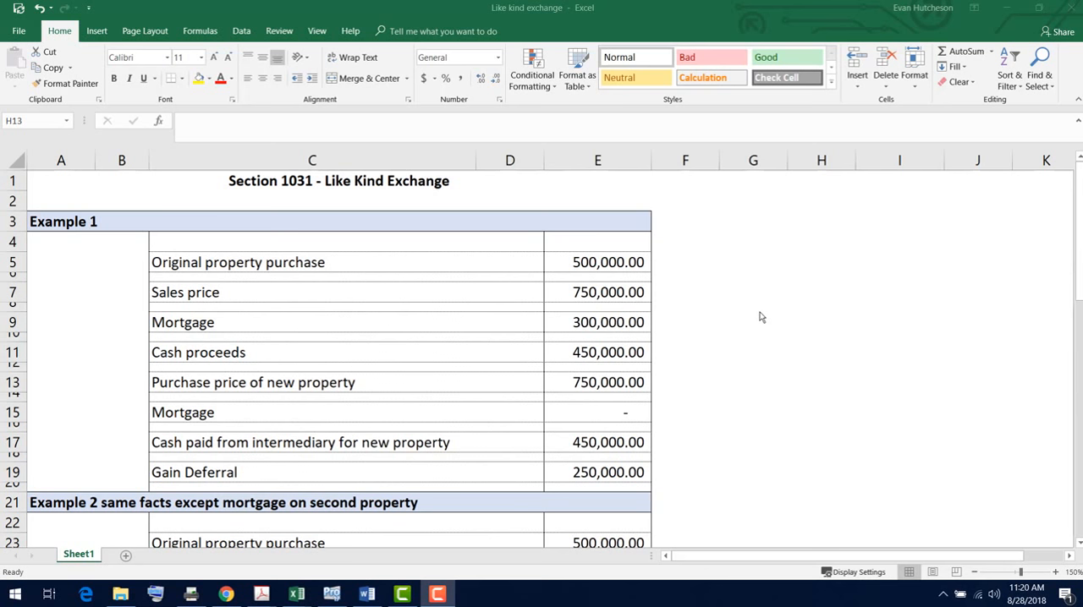
mouse_move(700, 322)
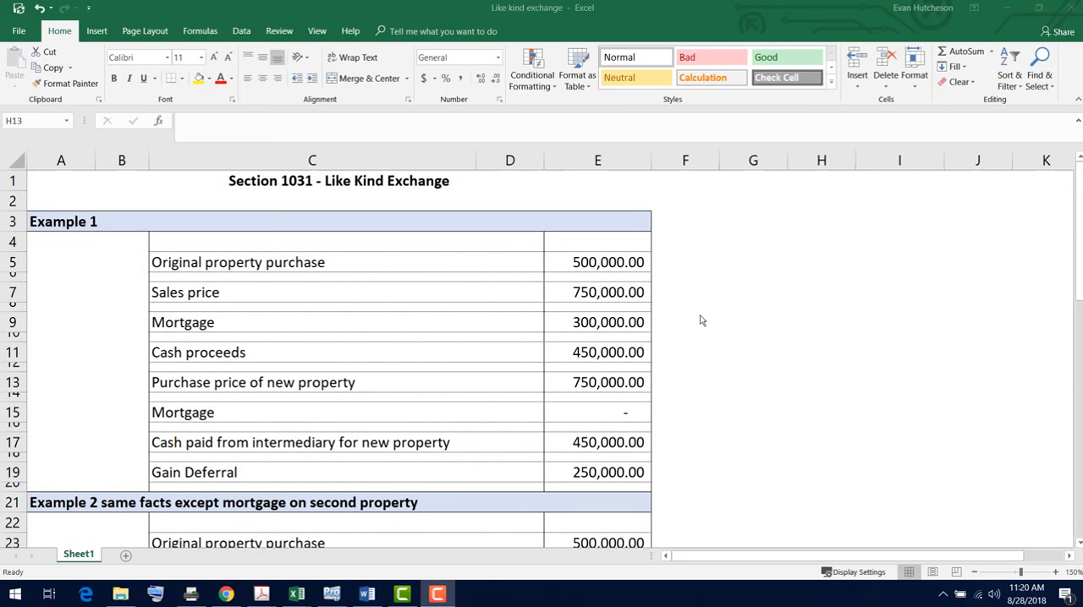
Review Example 1's Gain Deferral formula, original purchase, sales price, mortgage and Cash proceeds formula
left_click(821, 382)
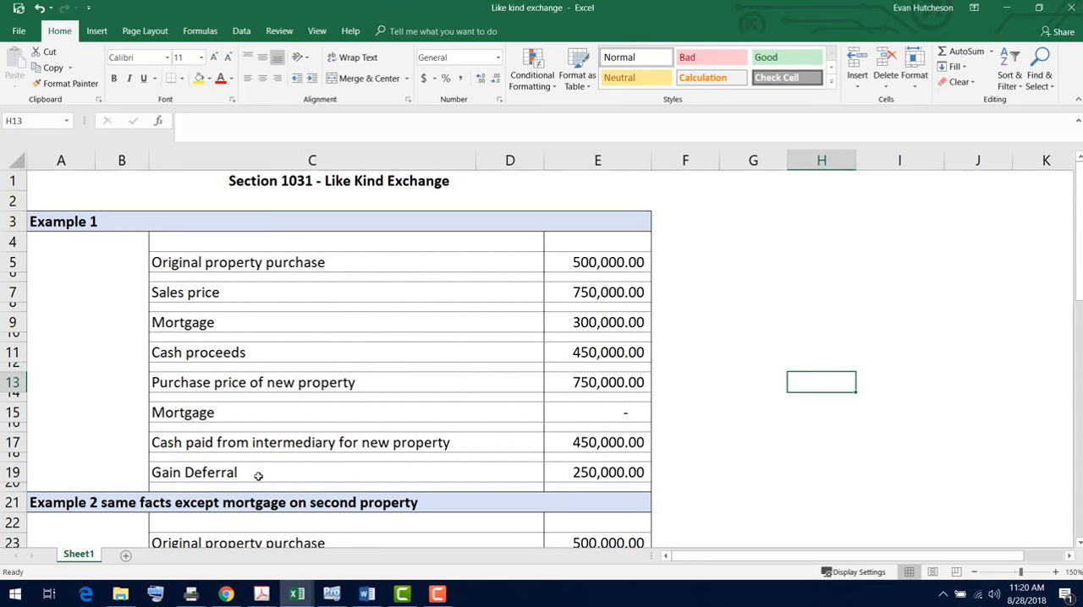
left_click(300, 472)
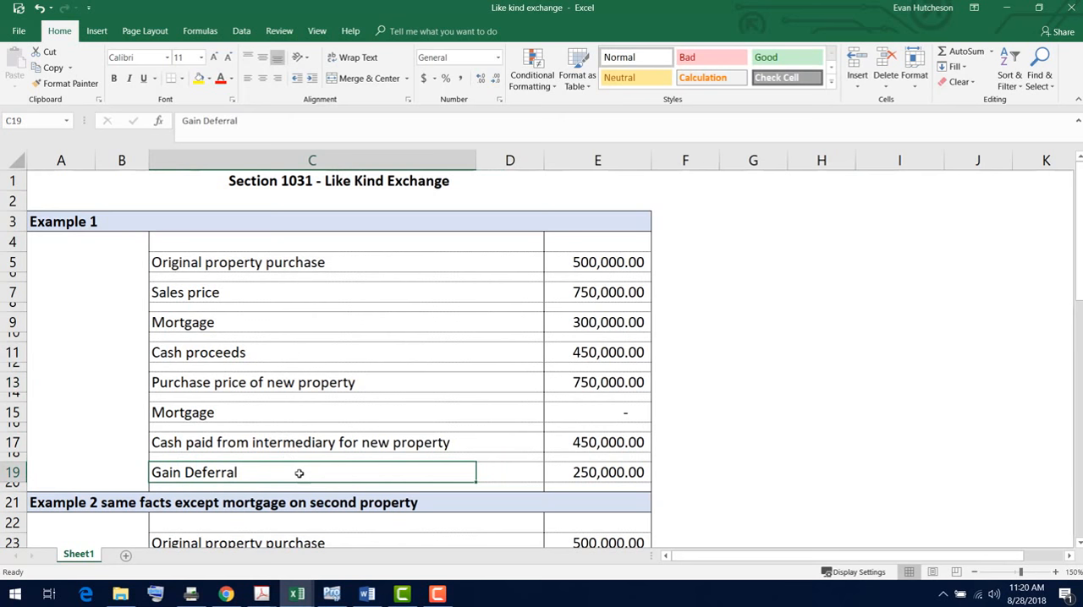
left_click(598, 472)
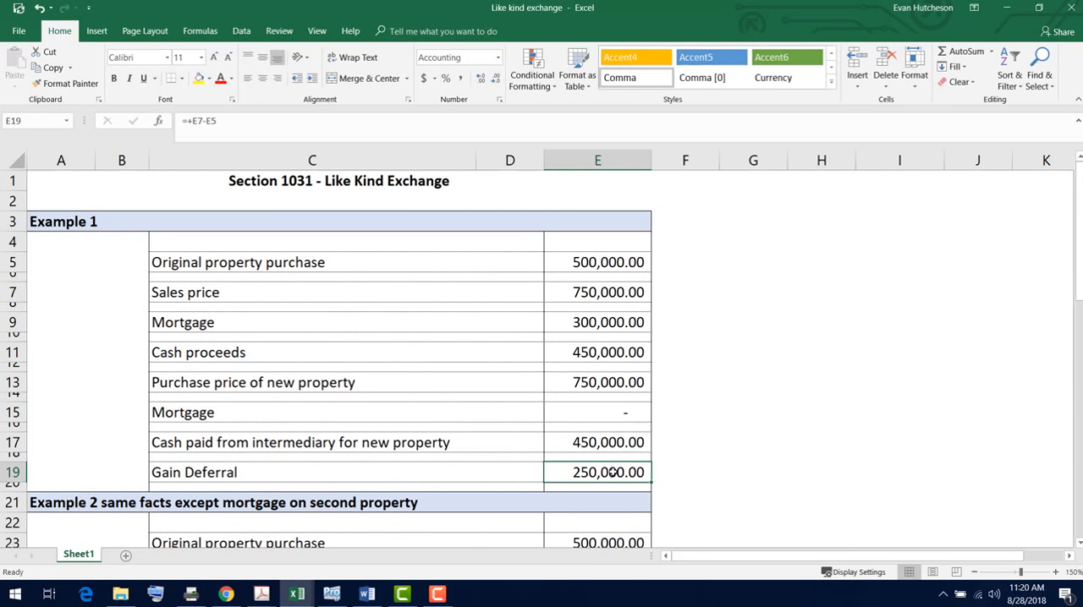
left_click(312, 263)
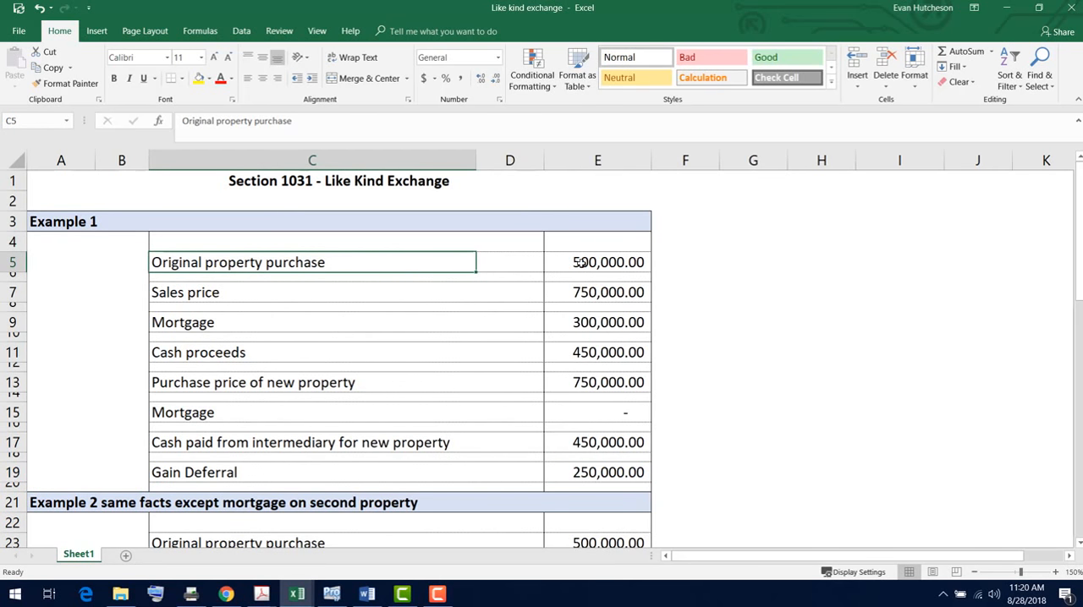
left_click(597, 262)
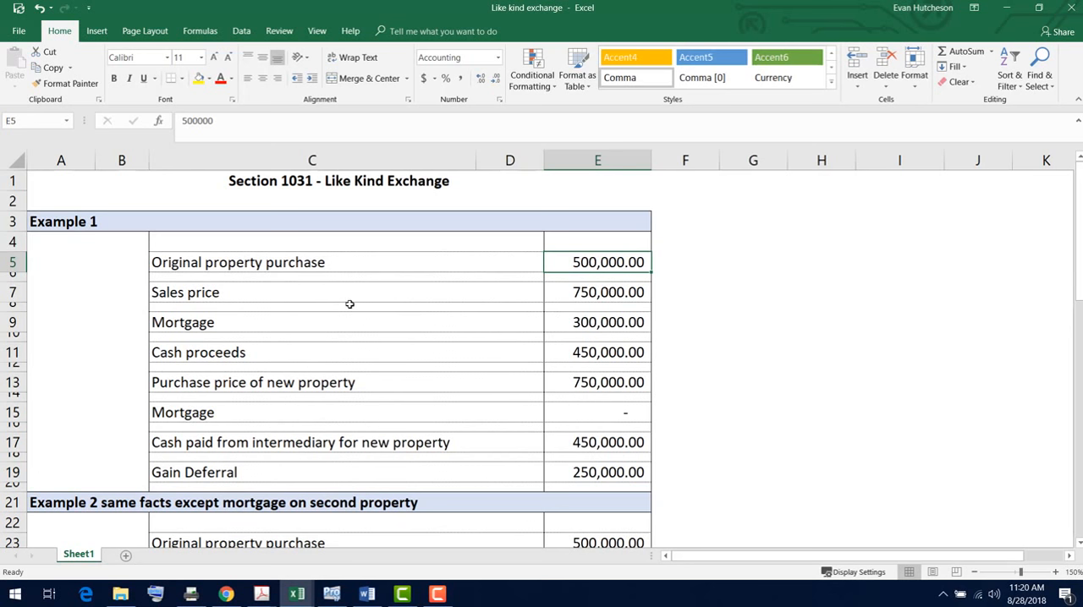
left_click(598, 292)
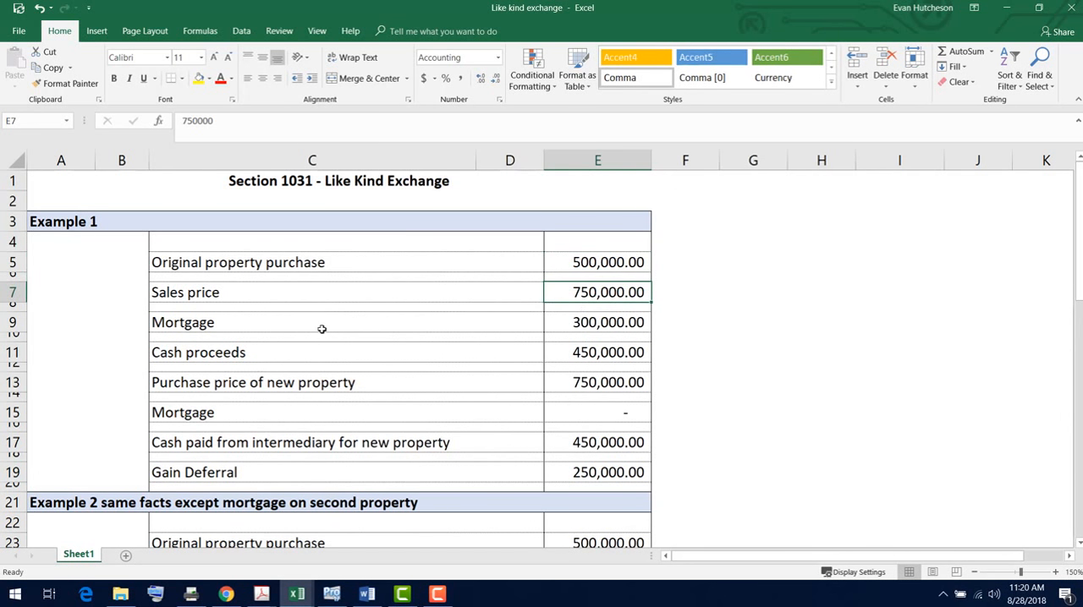
left_click(313, 322)
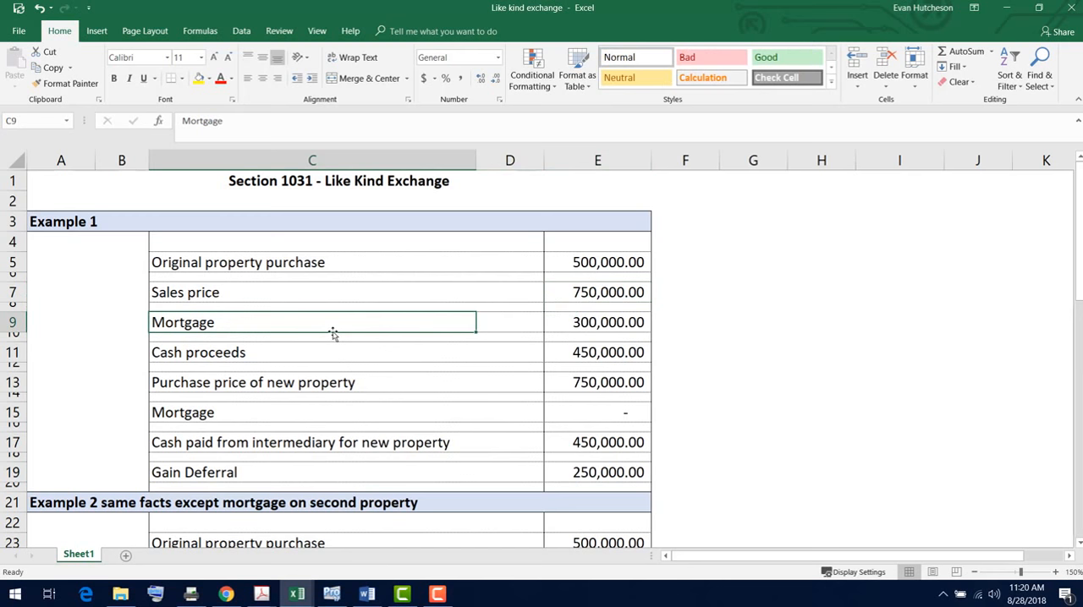
left_click(597, 322)
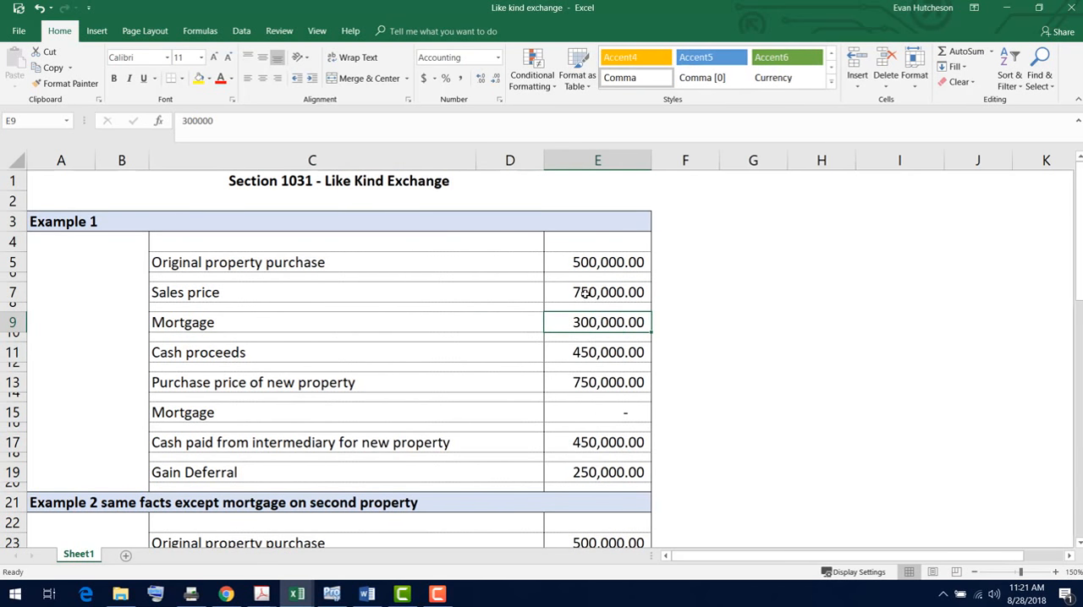
left_click(598, 292)
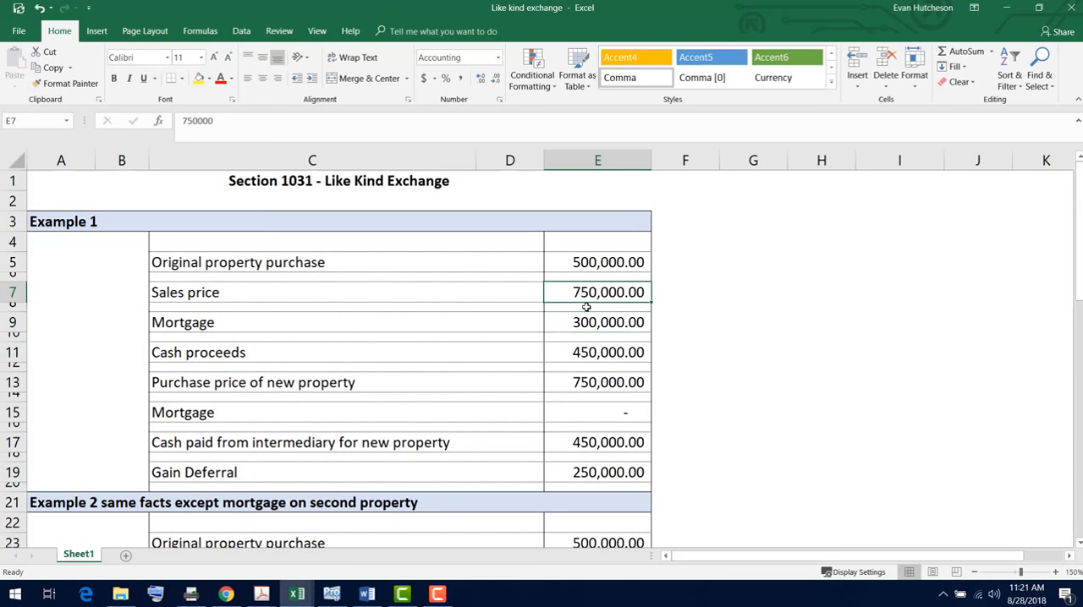
left_click(597, 322)
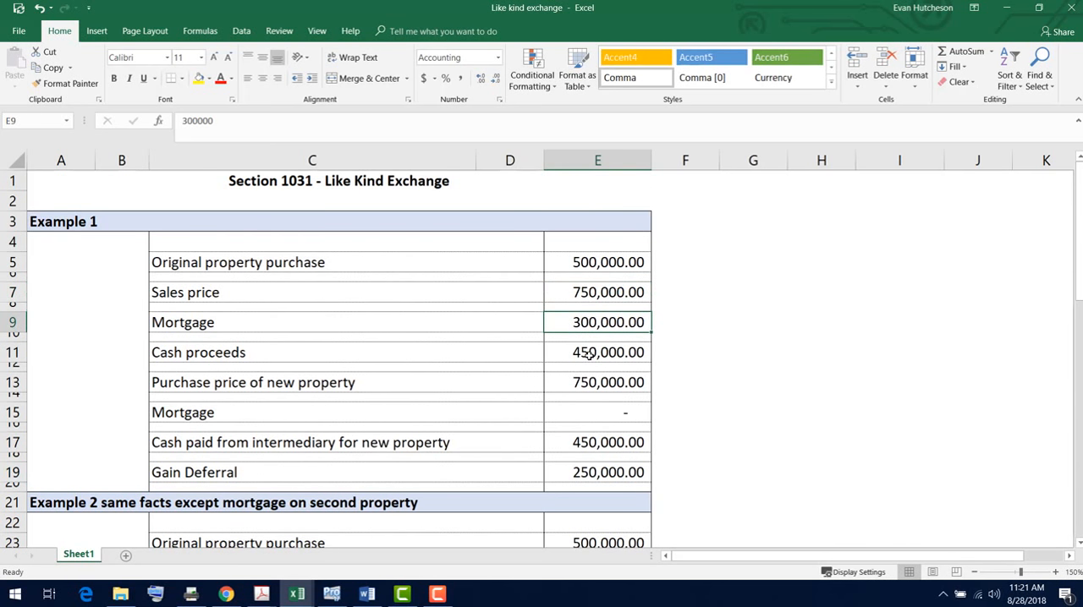
left_click(598, 352)
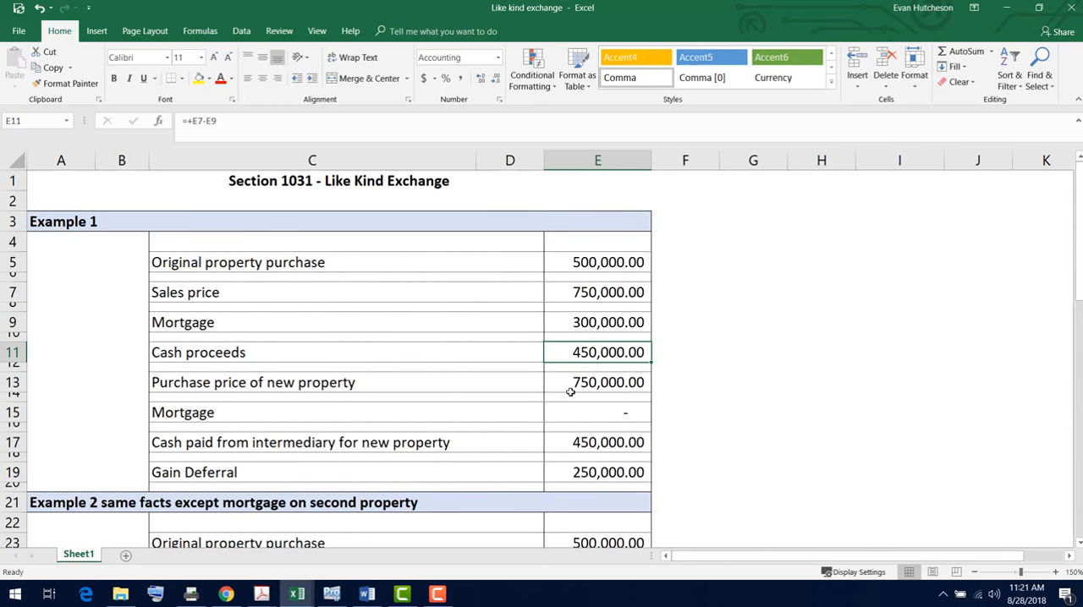
Compare Example 1's new purchase price with sales price, then recheck Gain Deferral and Cash proceeds
left_click(597, 382)
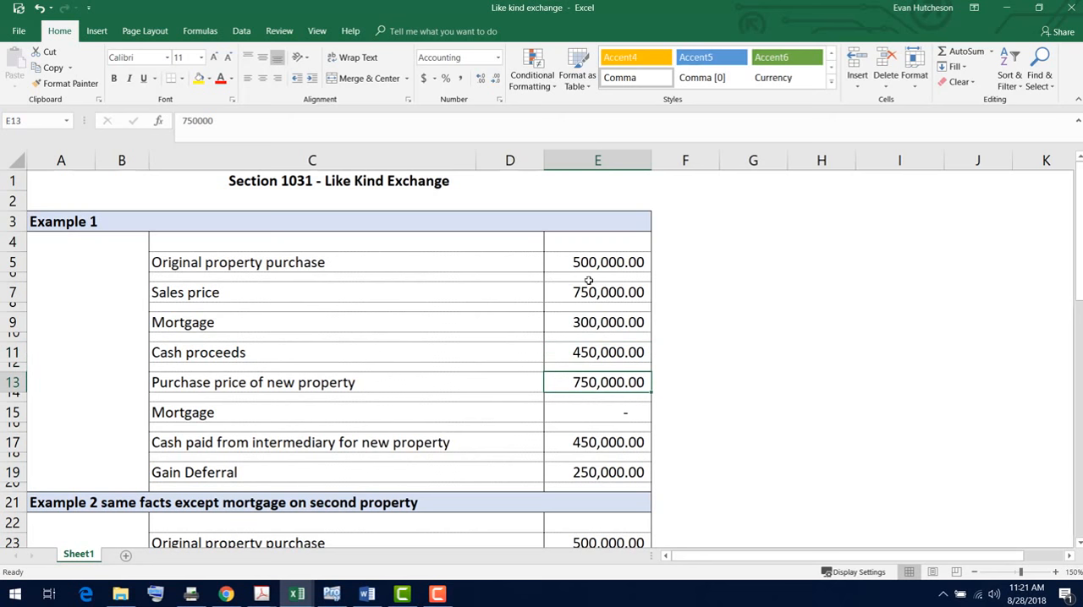
left_click(598, 291)
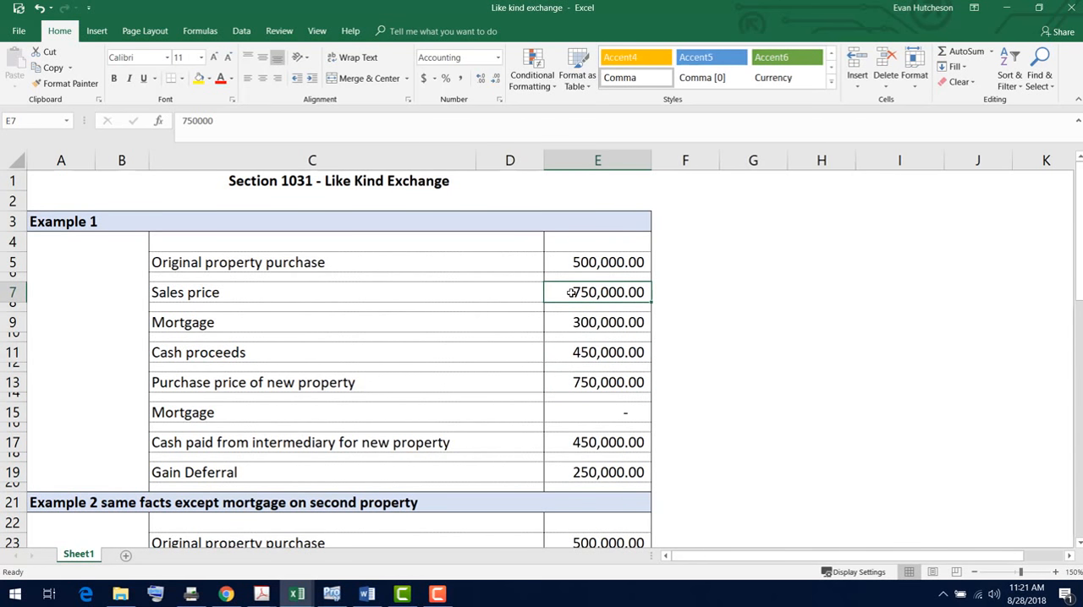
left_click(597, 382)
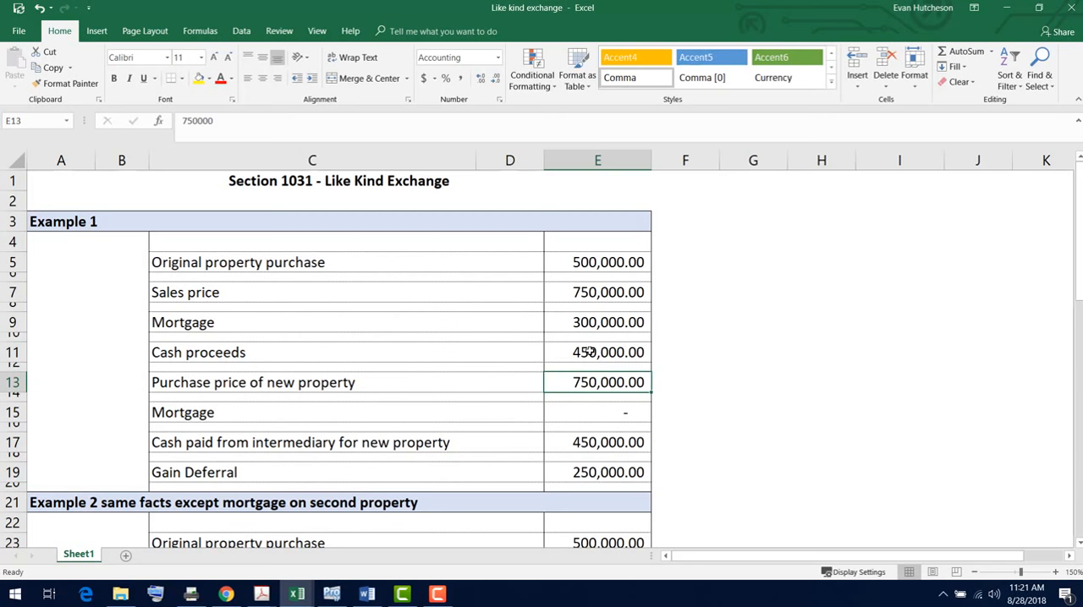
mouse_move(592, 352)
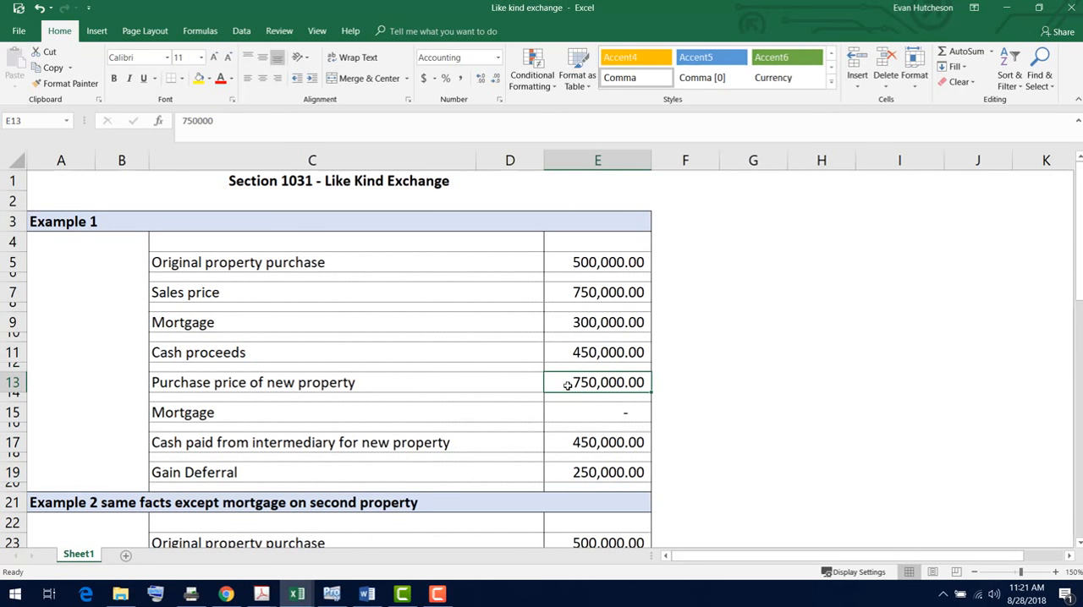
mouse_move(587, 406)
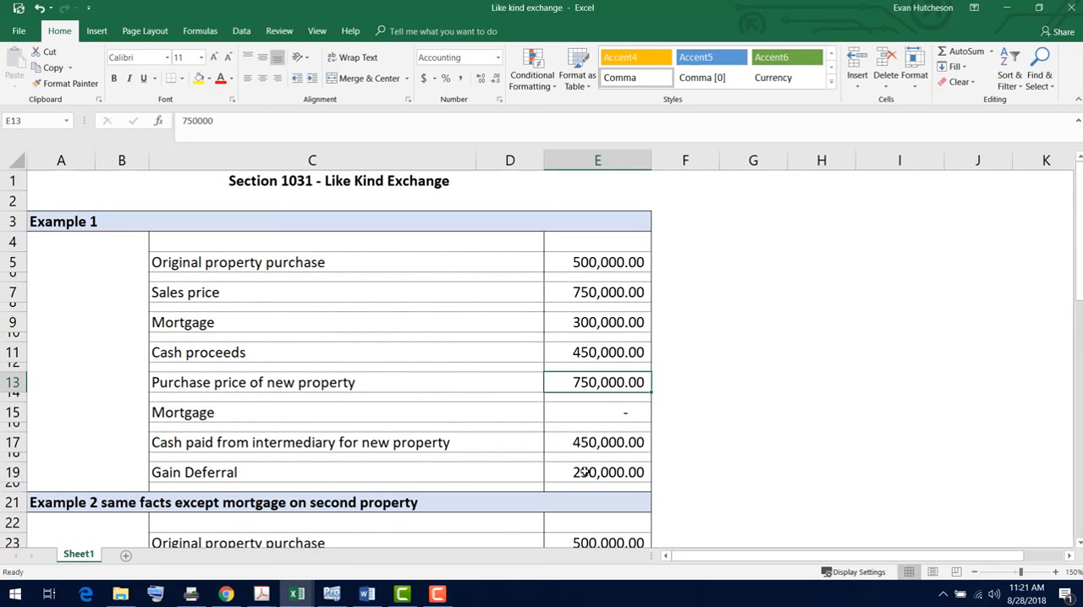
left_click(312, 292)
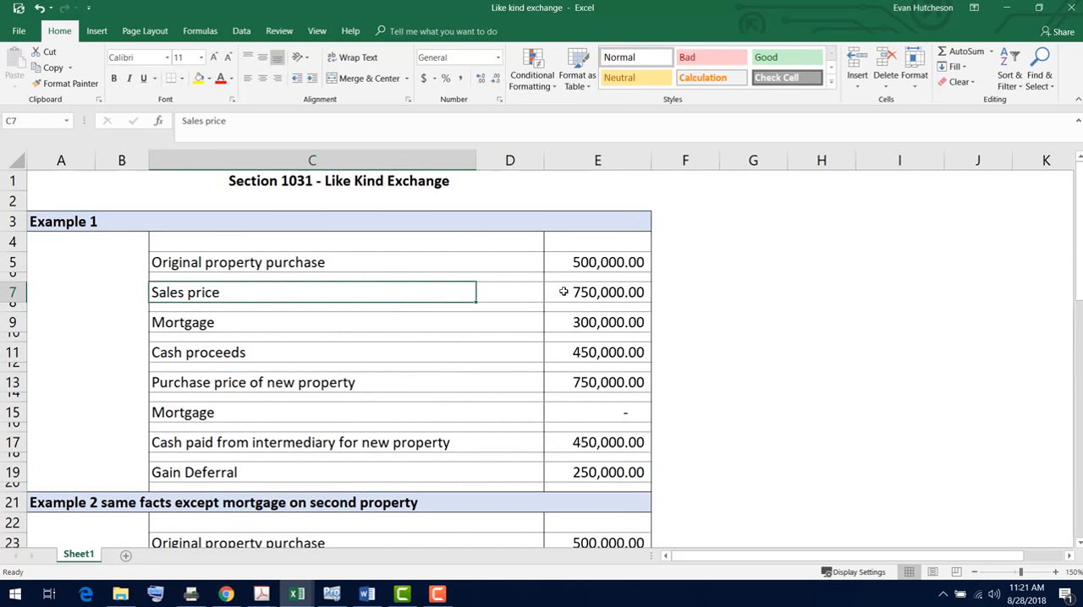
left_click(597, 262)
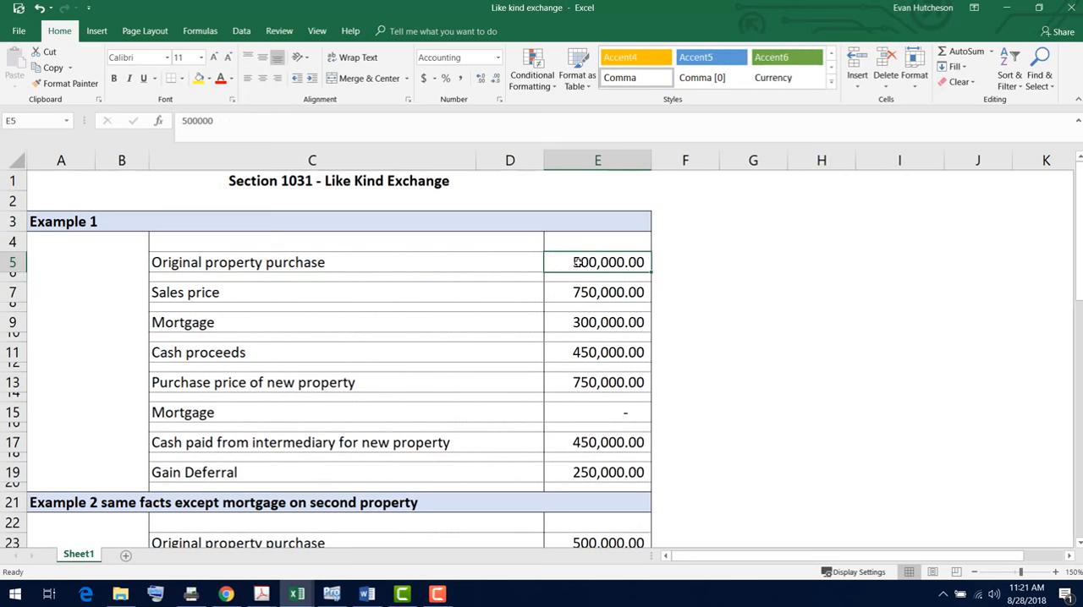
mouse_move(587, 371)
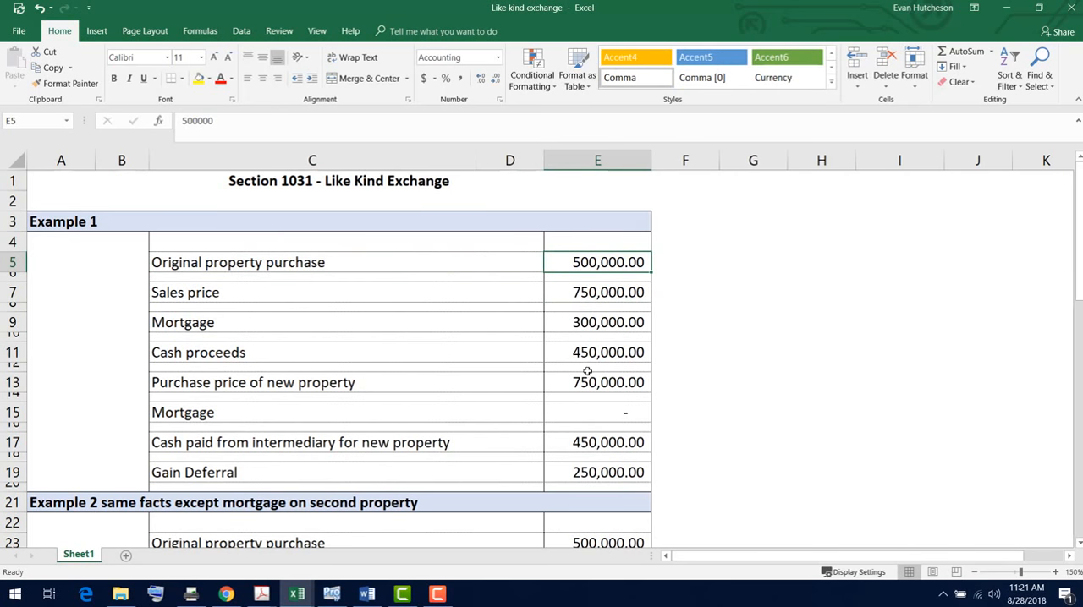
left_click(597, 472)
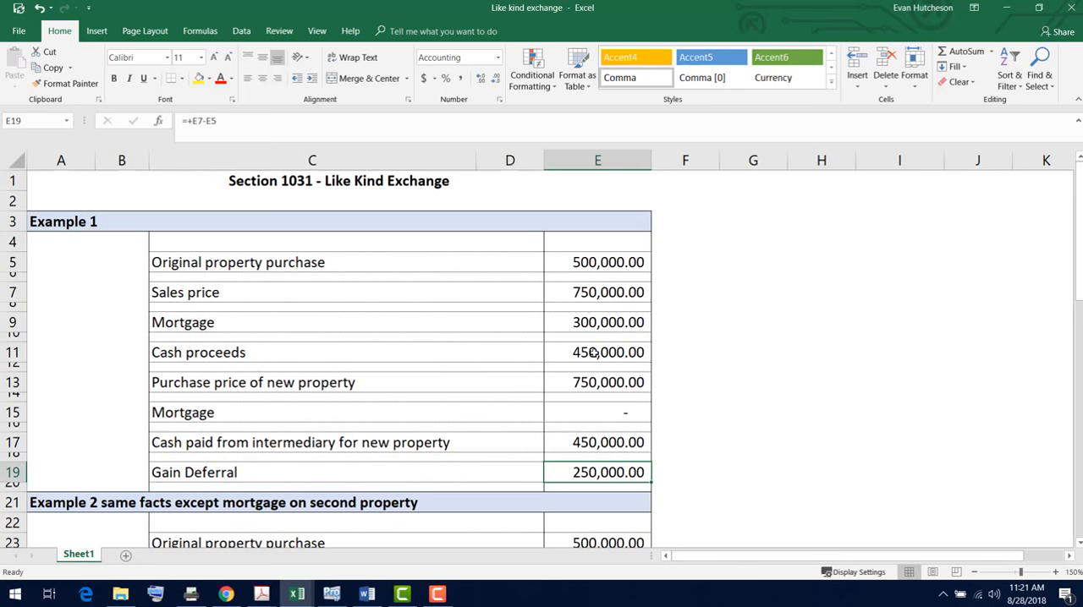
left_click(597, 352)
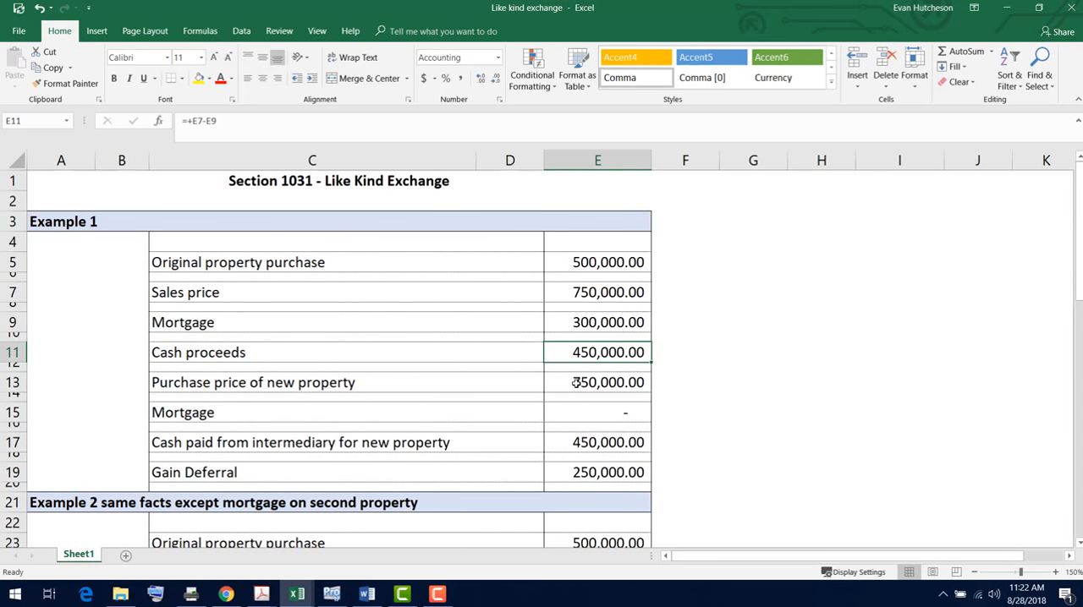
Check Example 2's sales price, original purchase, both mortgages and new property price
scroll("down", 3)
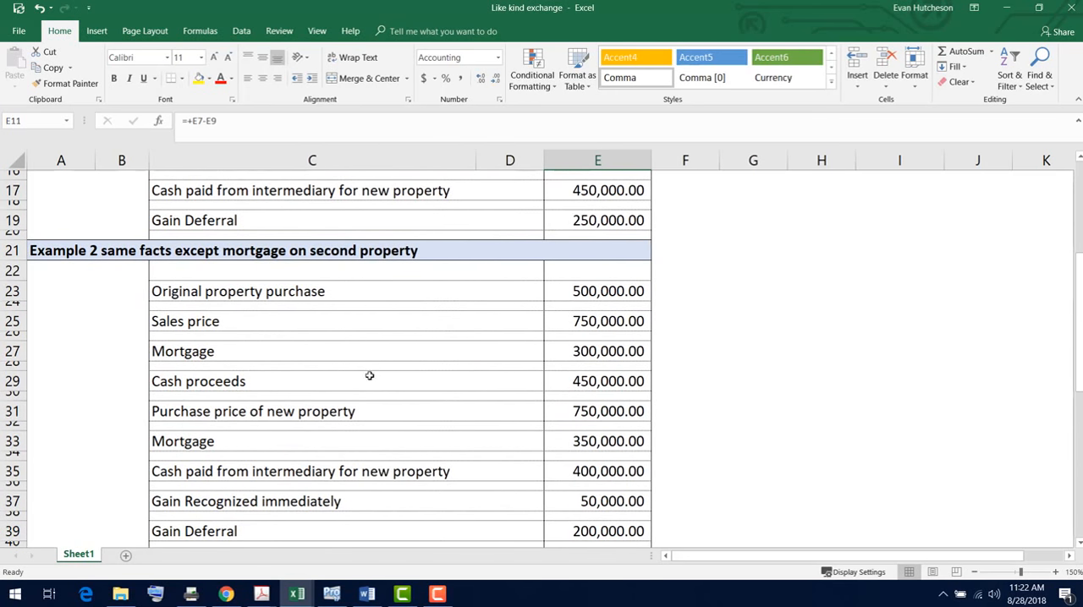
mouse_move(601, 444)
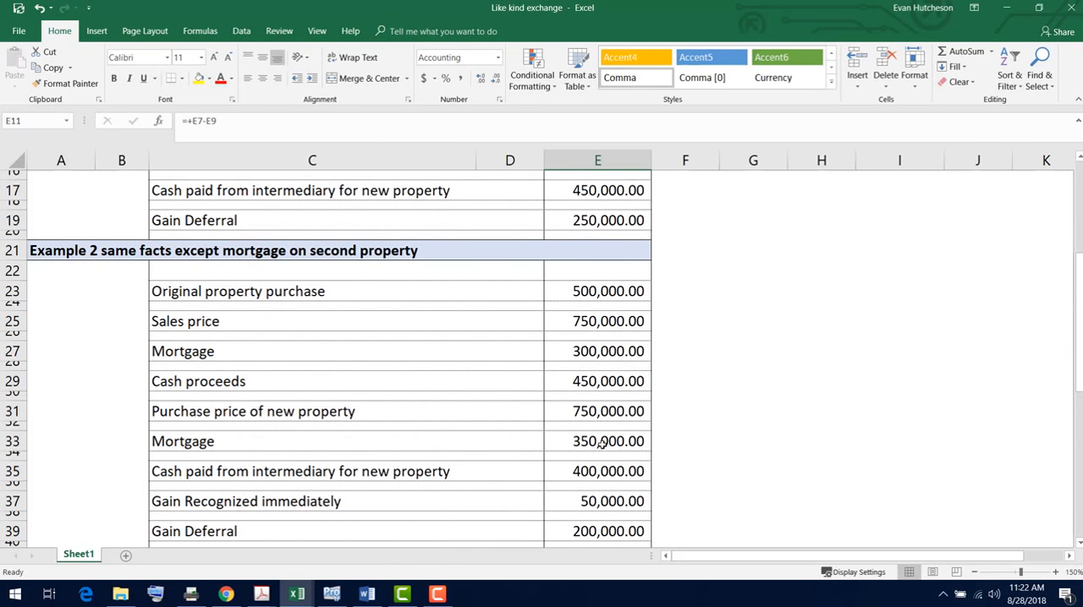
left_click(597, 440)
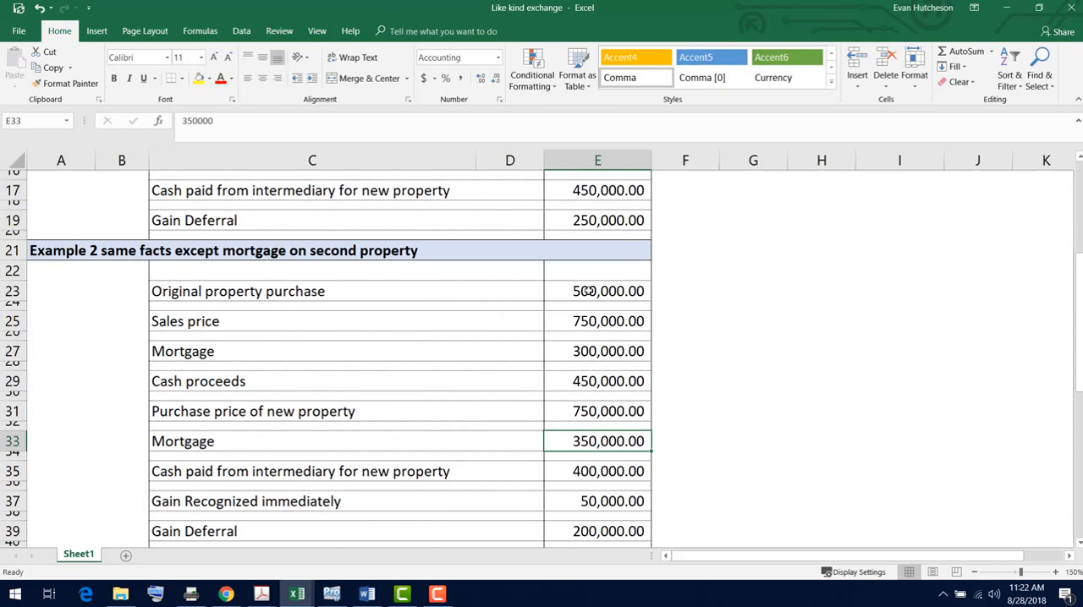
left_click(597, 321)
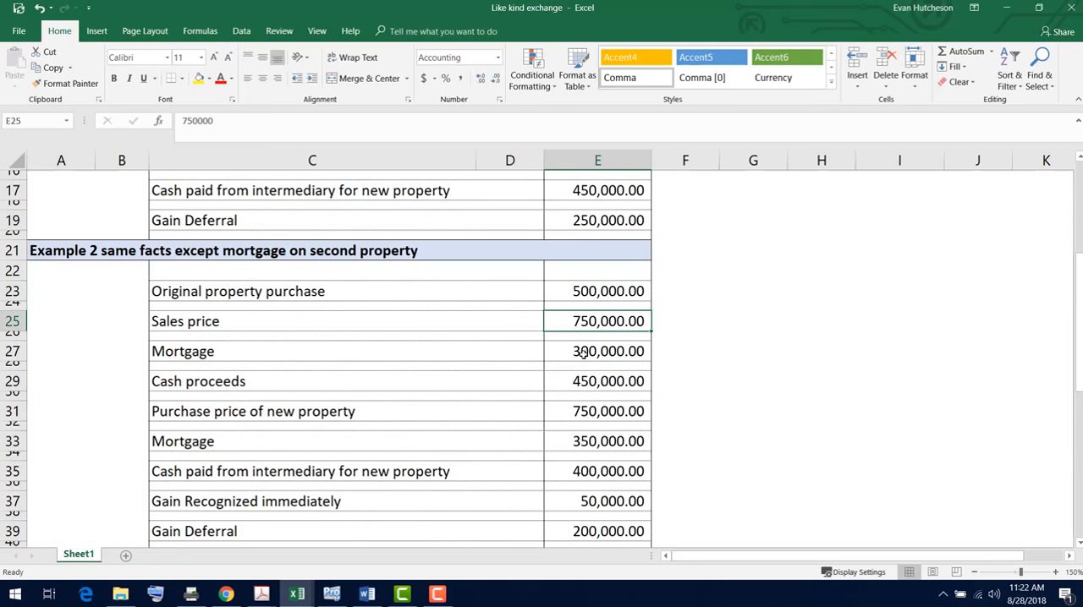
left_click(597, 351)
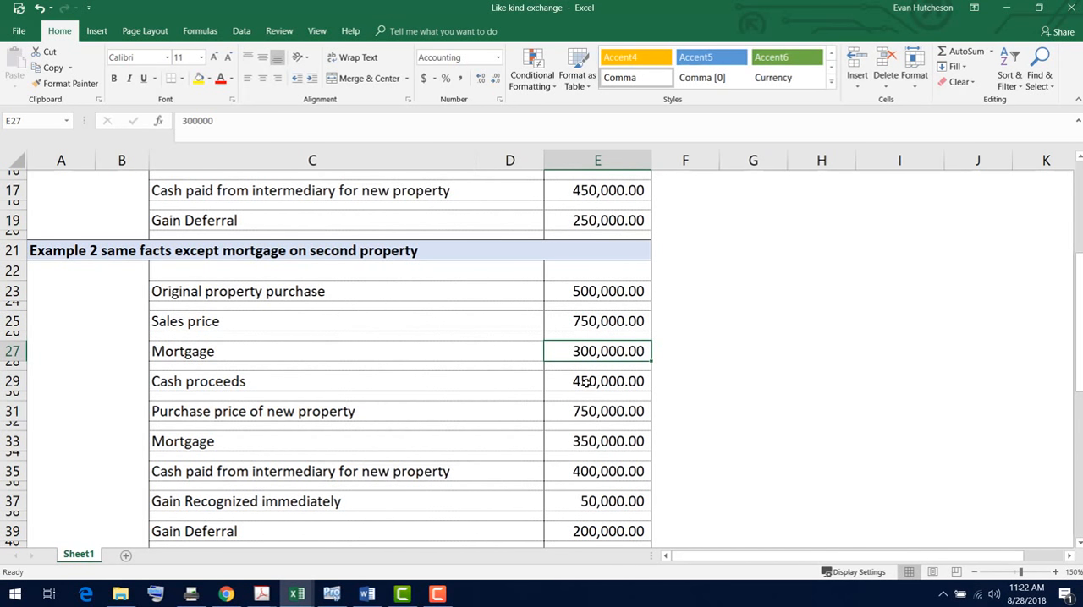
left_click(597, 320)
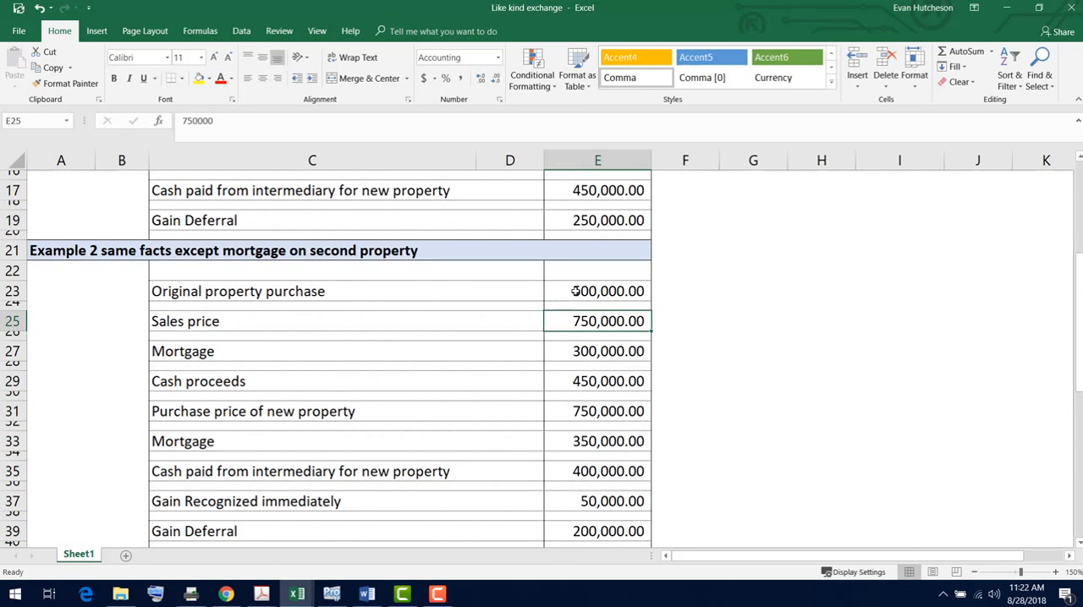
left_click(597, 291)
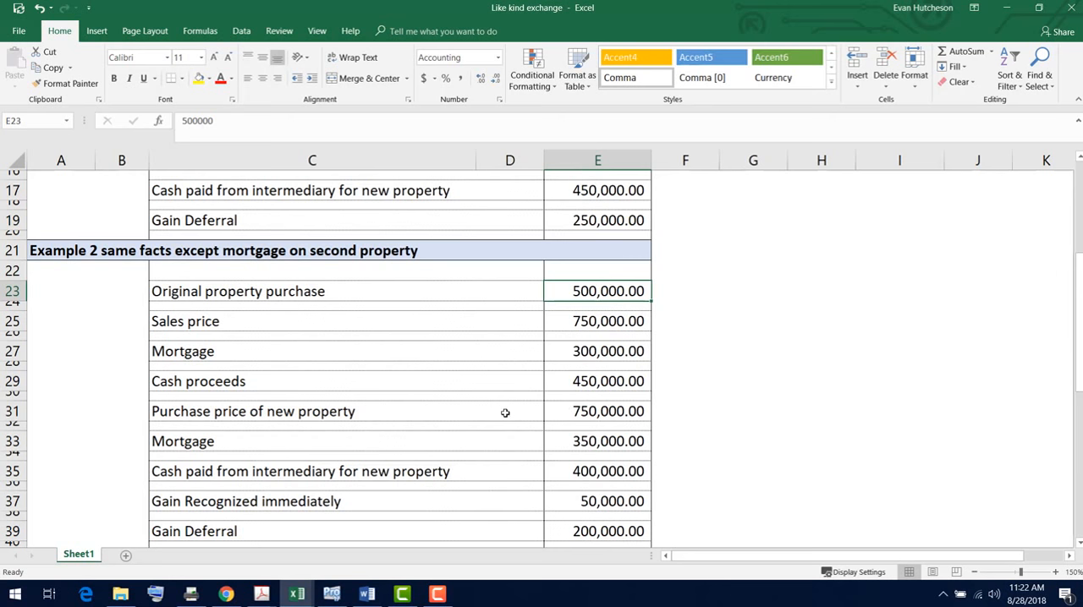
mouse_move(594, 415)
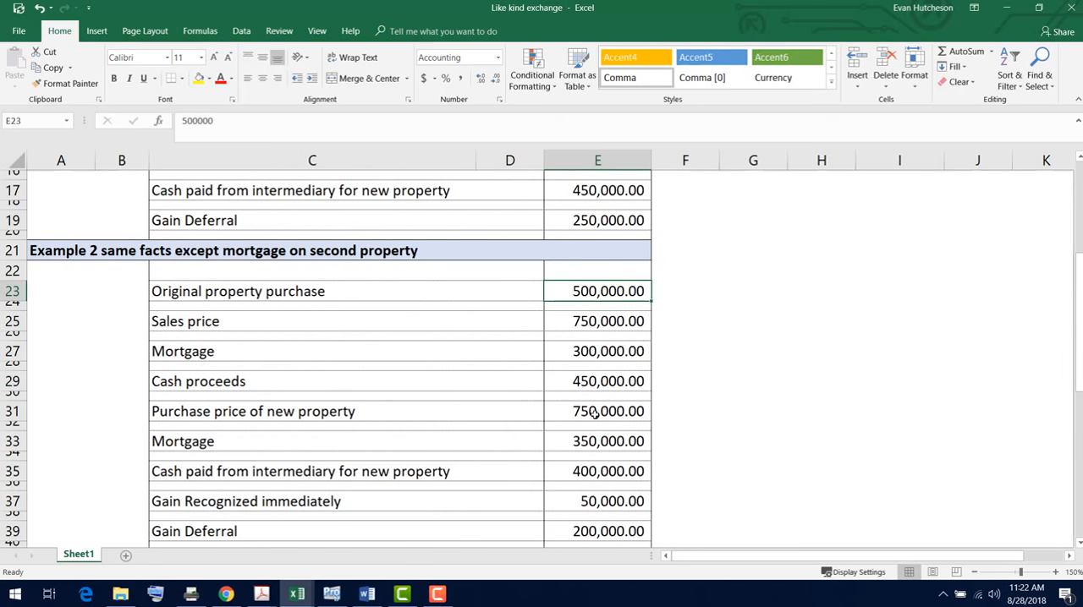
left_click(598, 411)
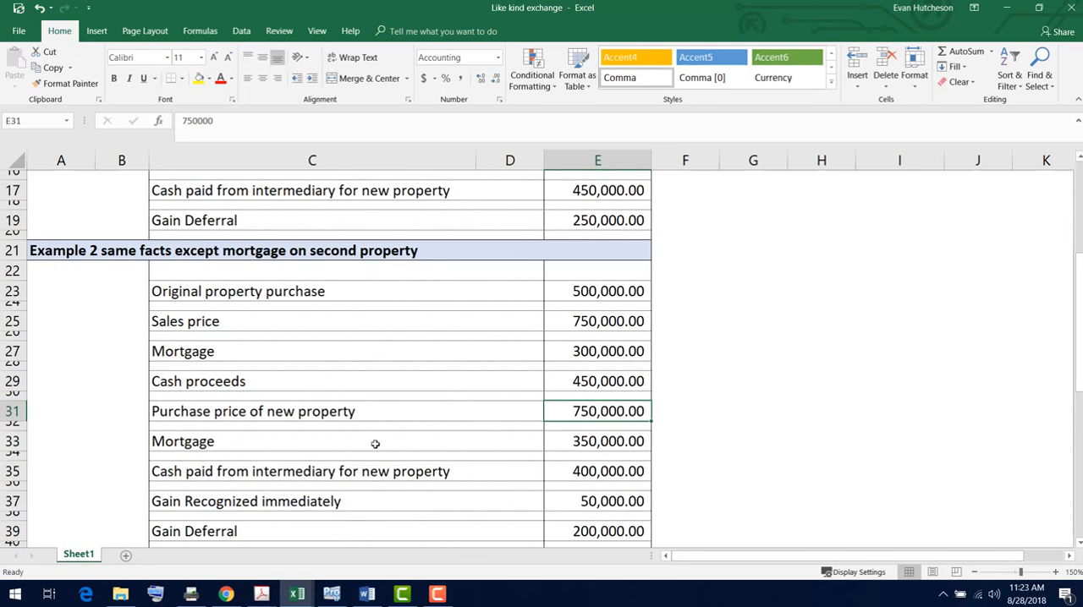
left_click(597, 441)
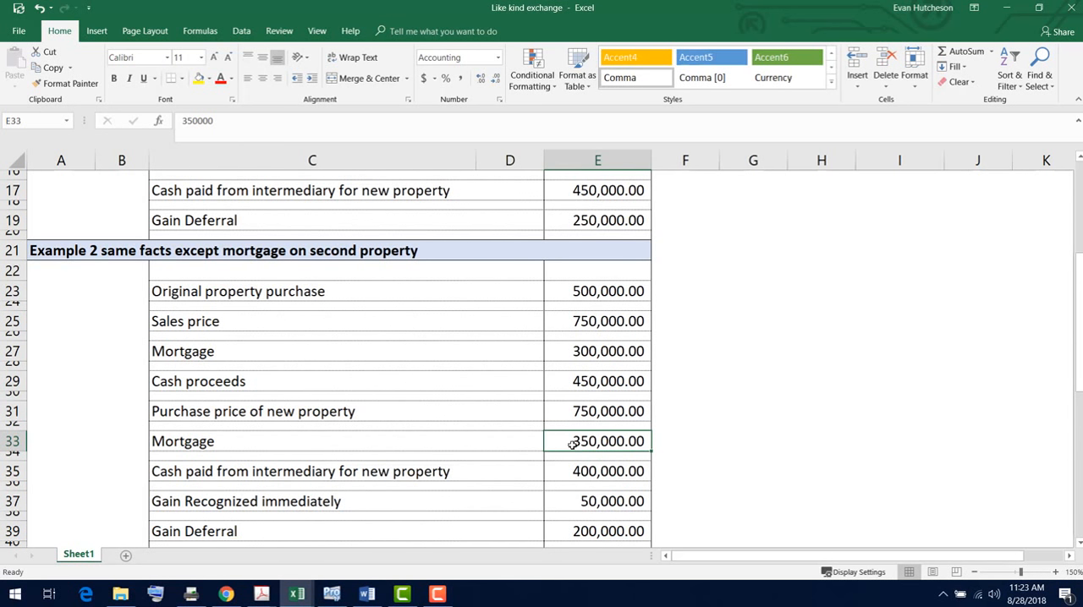
mouse_move(564, 382)
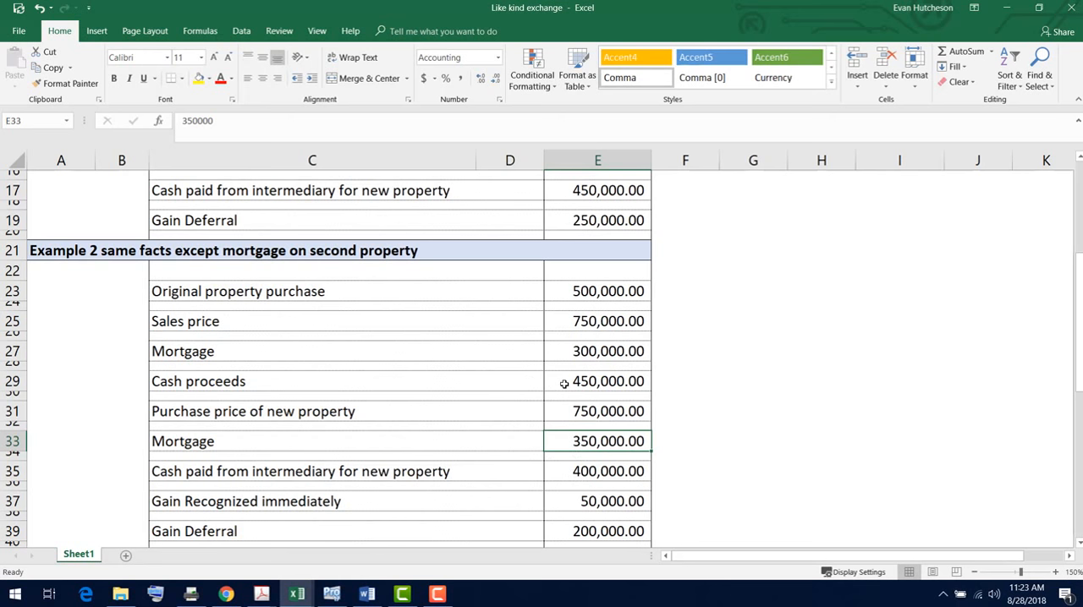
mouse_move(568, 468)
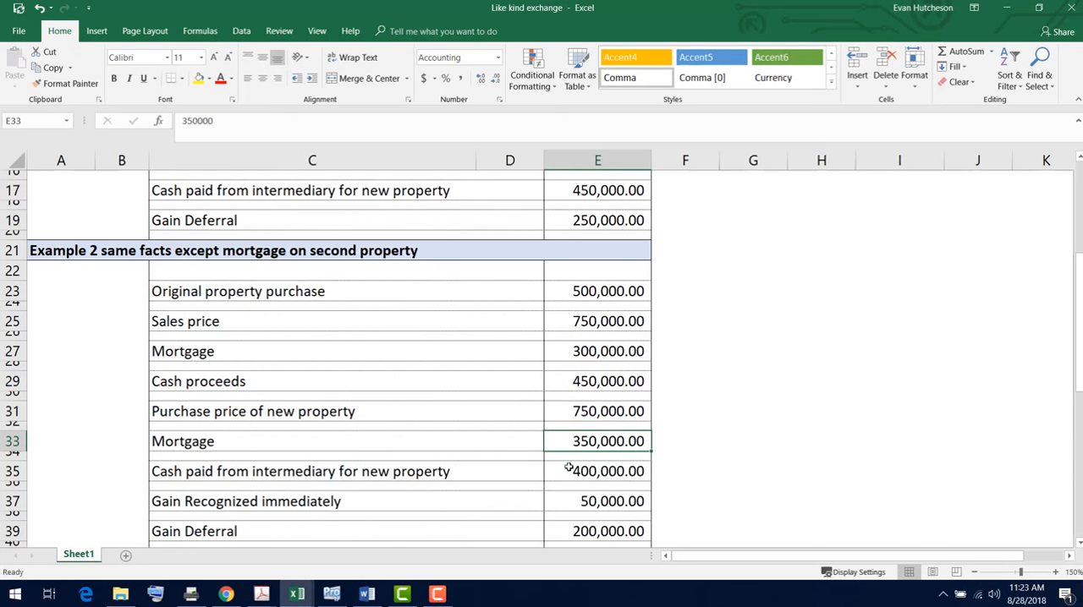
mouse_move(505, 488)
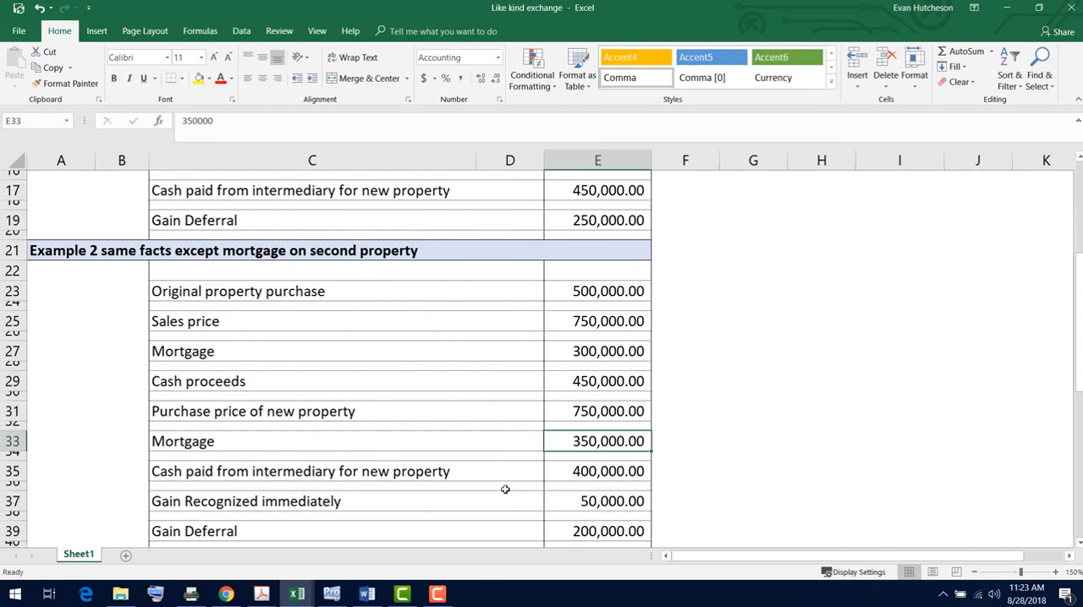
Inspect Example 2's Gain Recognized immediately and Gain Deferral formulas against purchase and mortgage amounts
left_click(597, 500)
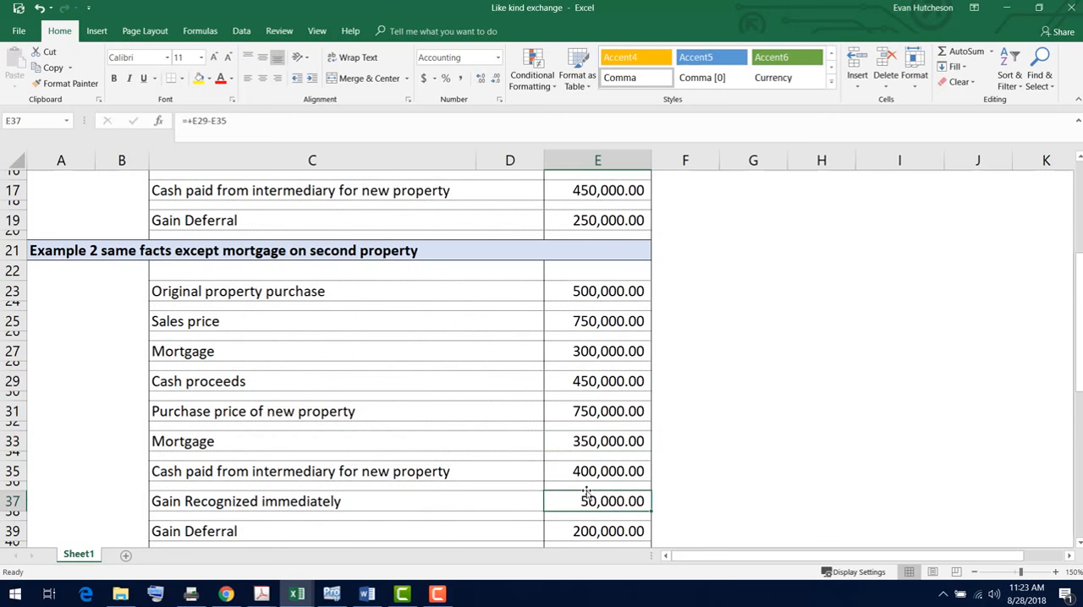
left_click(598, 530)
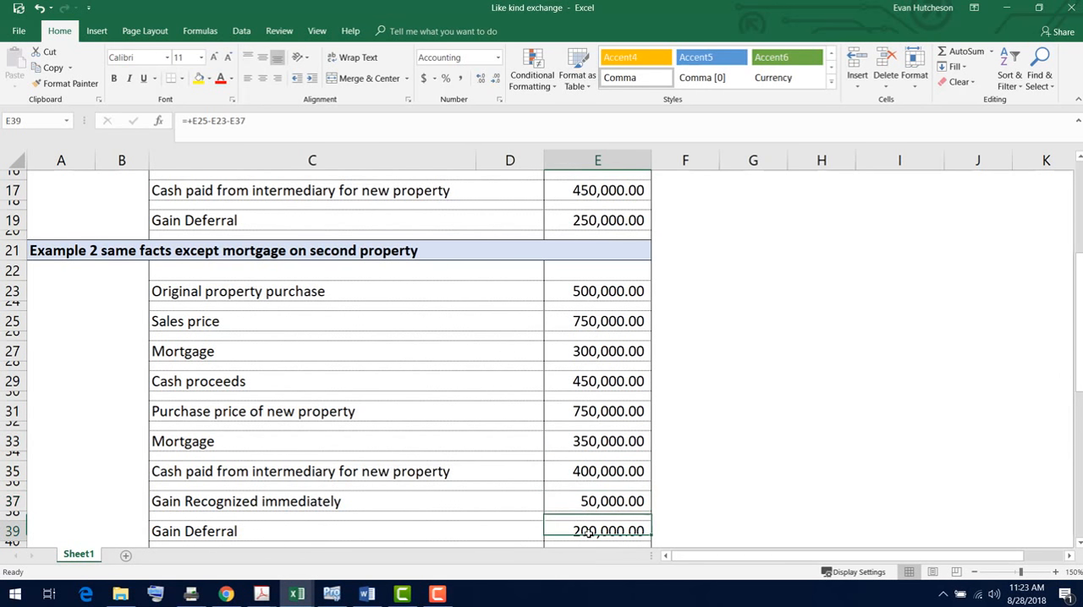
left_click(597, 291)
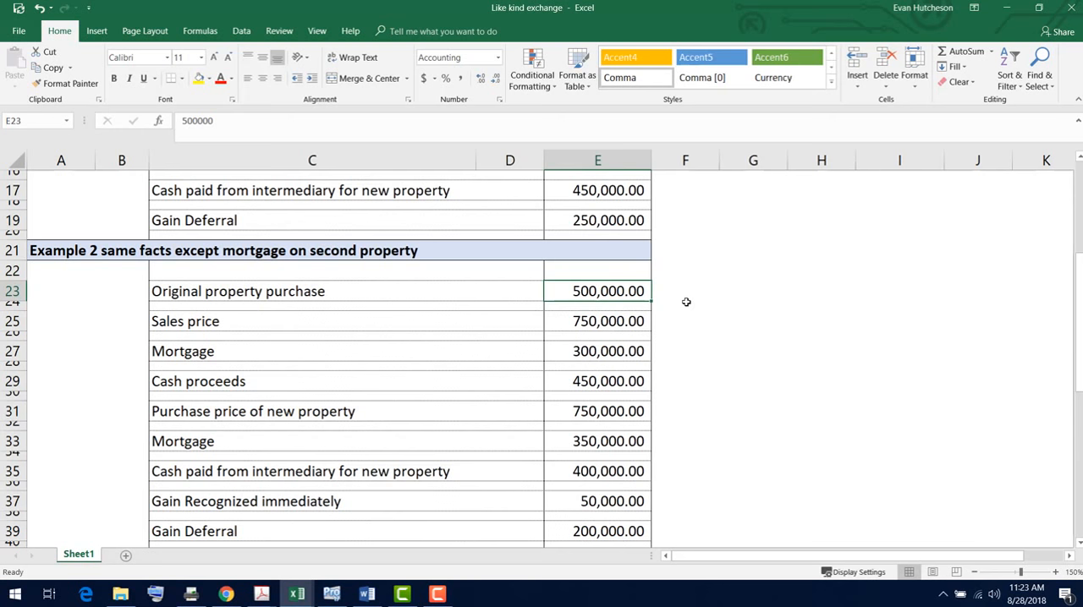
left_click(597, 441)
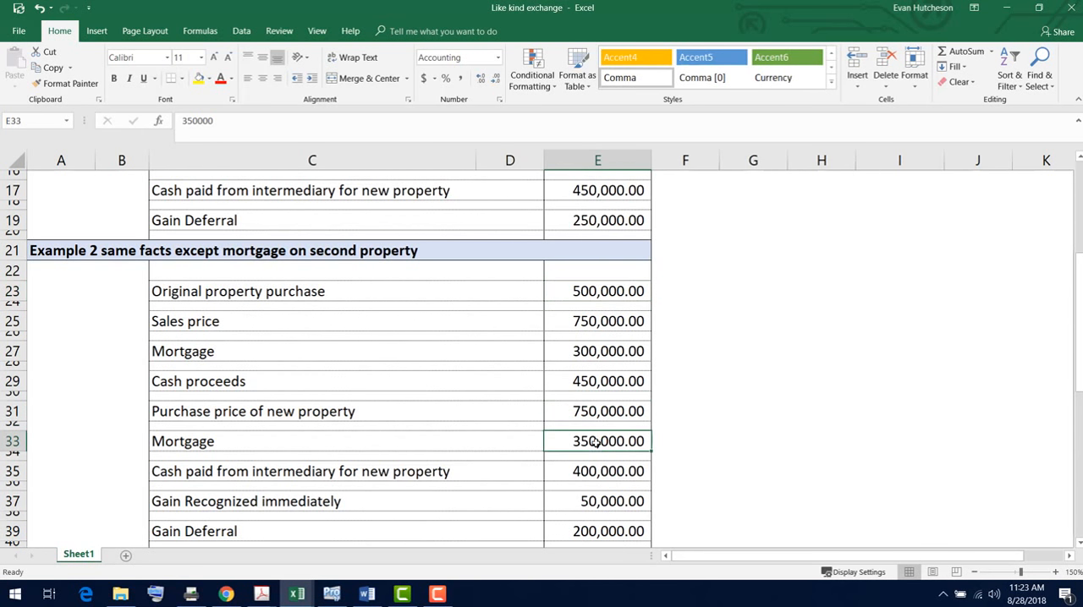
mouse_move(587, 351)
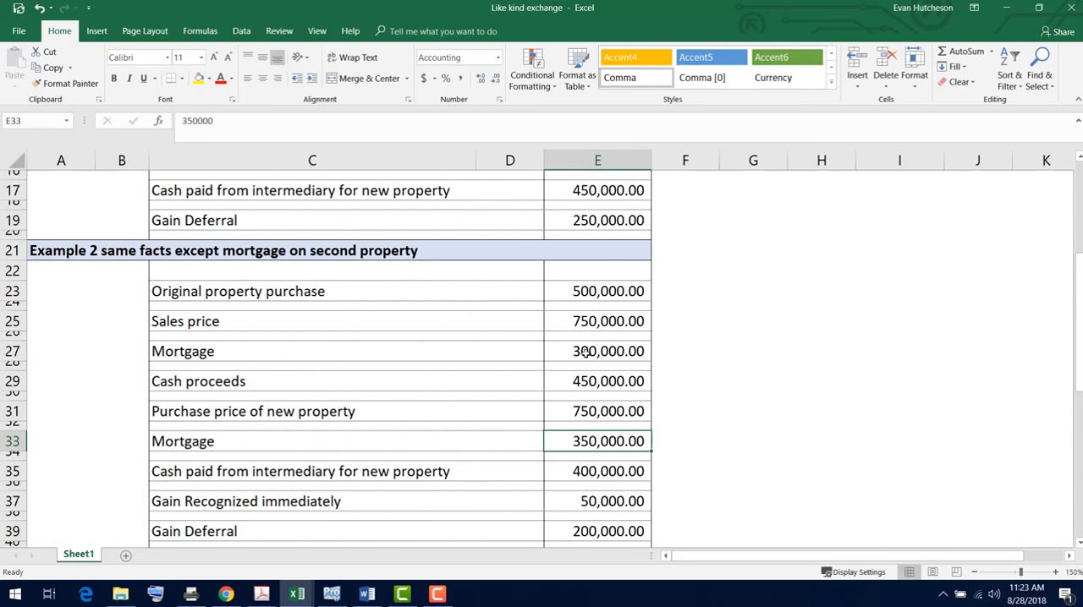
left_click(597, 351)
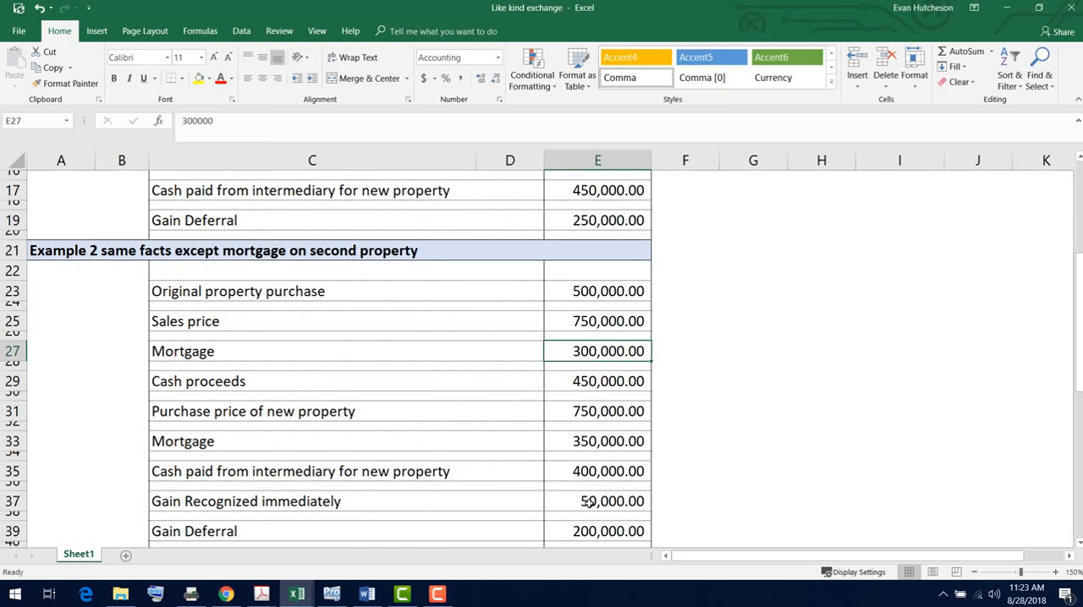
left_click(597, 501)
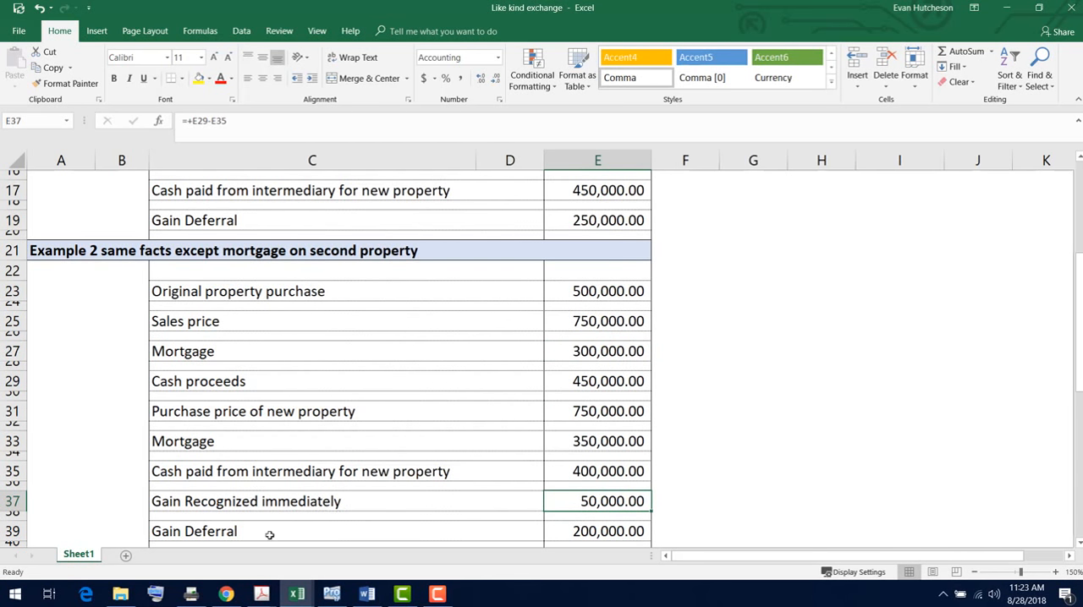
left_click(597, 531)
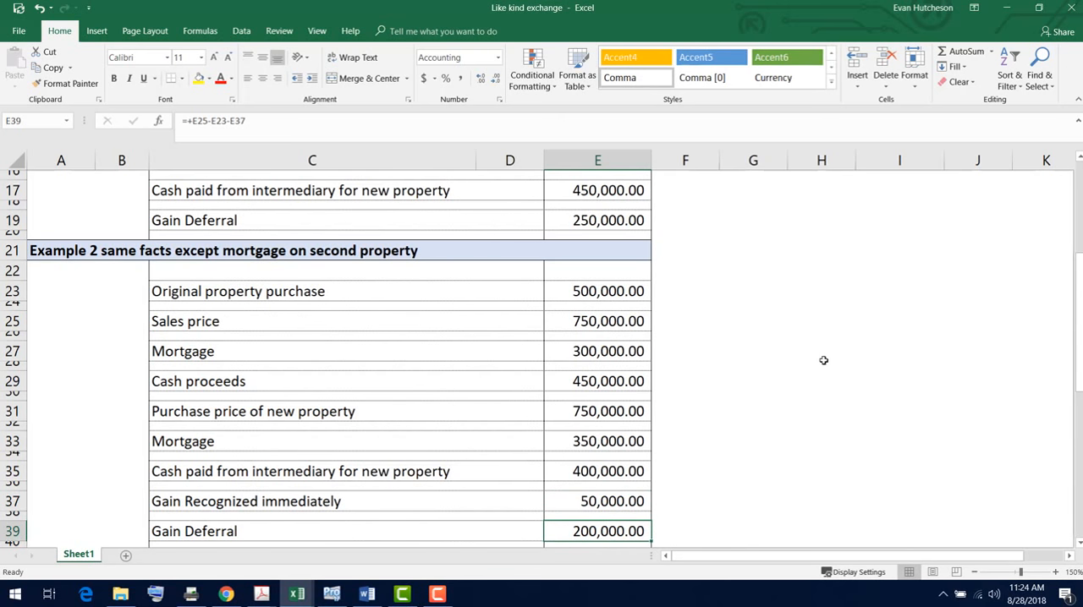
mouse_move(802, 368)
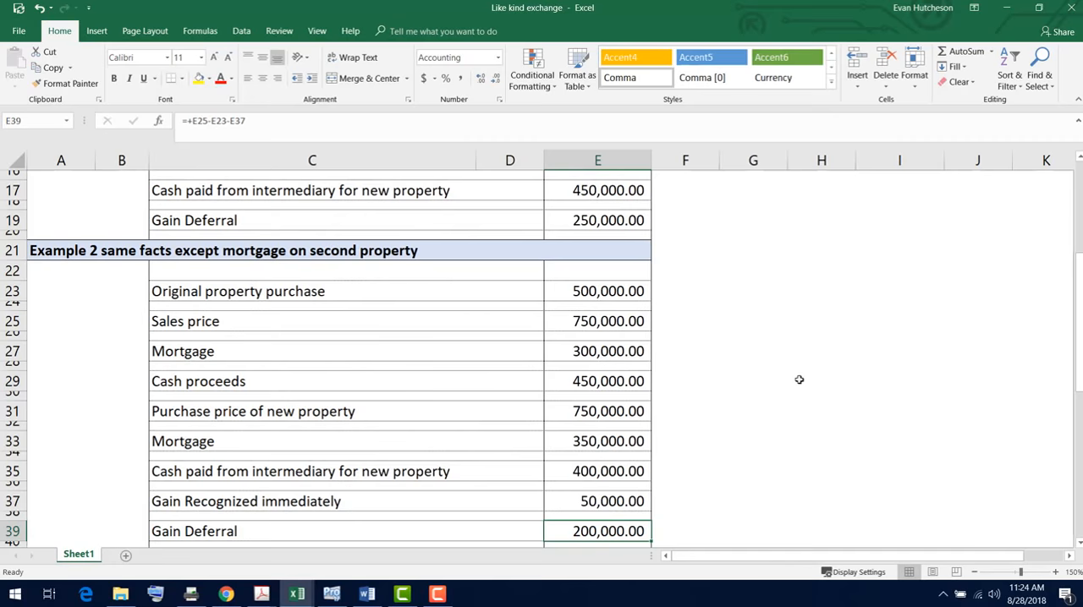
Recheck Example 2's Gain Recognized immediately and Cash proceeds calculations
scroll("down", 3)
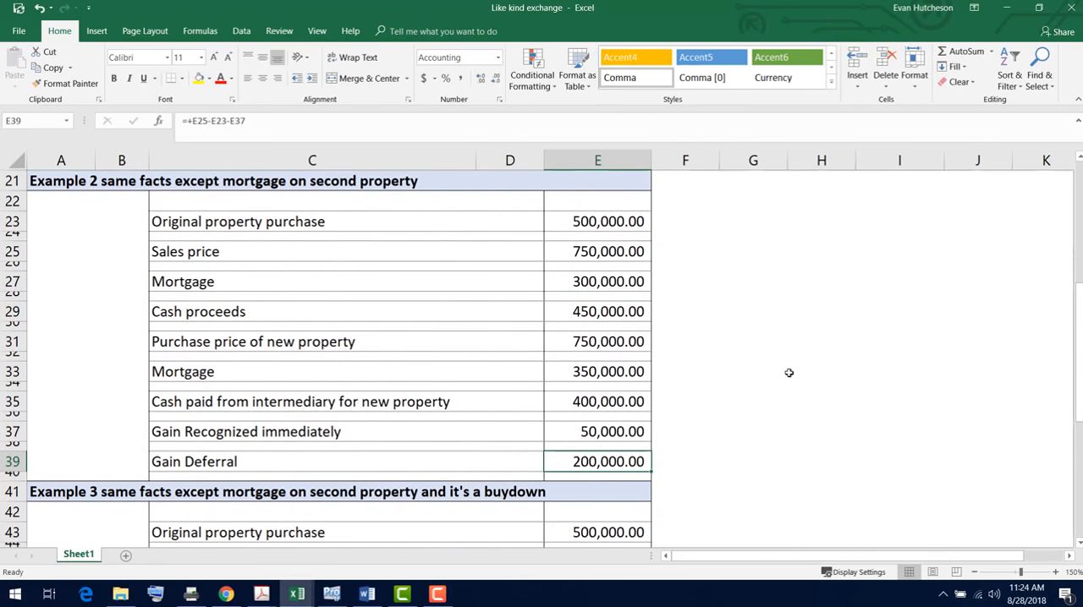
scroll("down", 3)
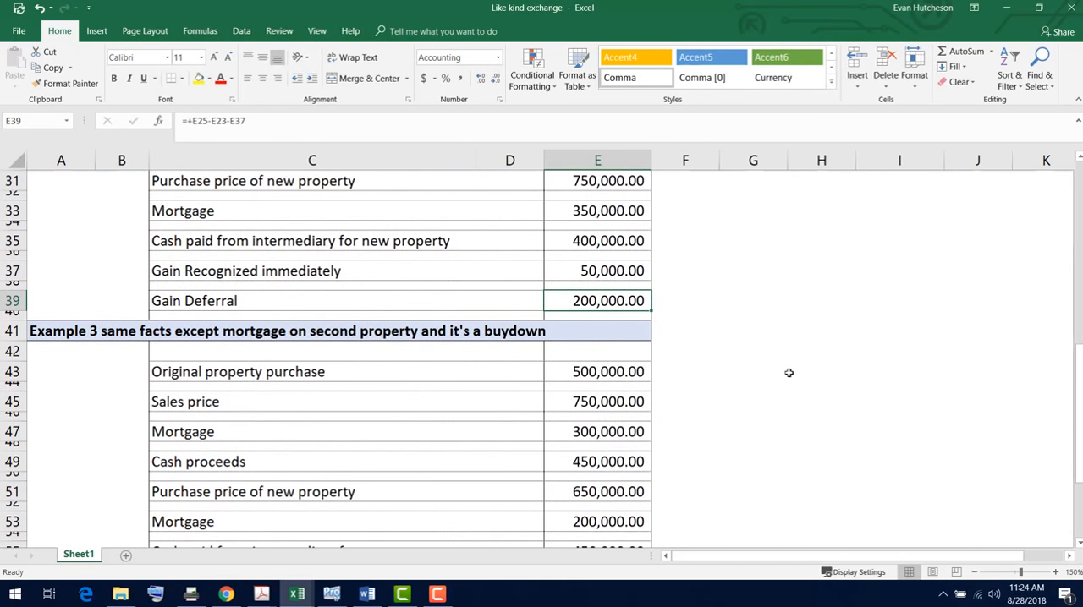
scroll("up", 3)
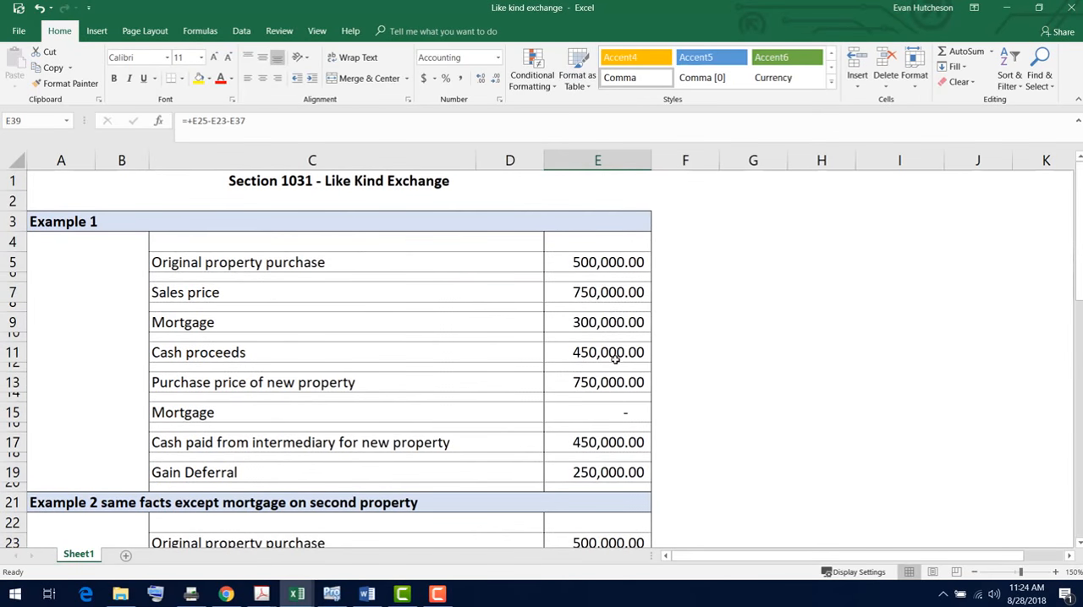
mouse_move(722, 431)
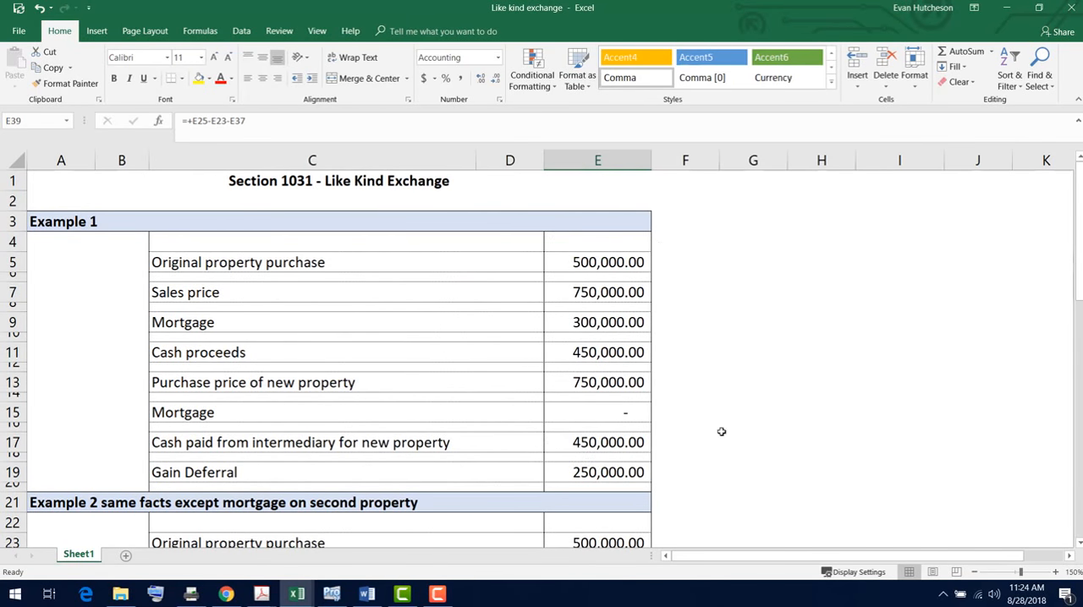
scroll("down", 3)
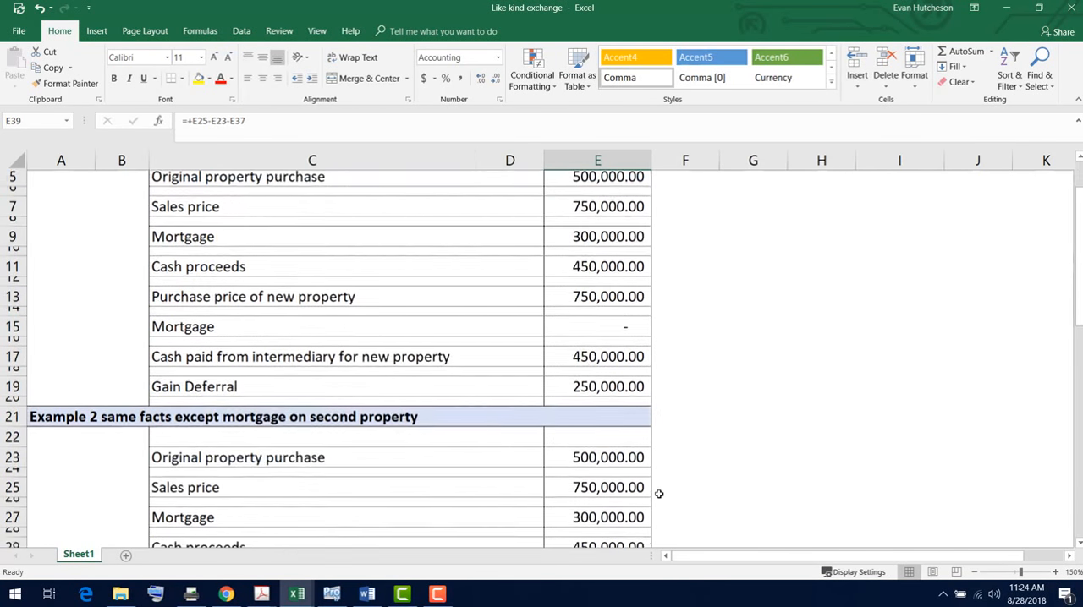
scroll("down", 3)
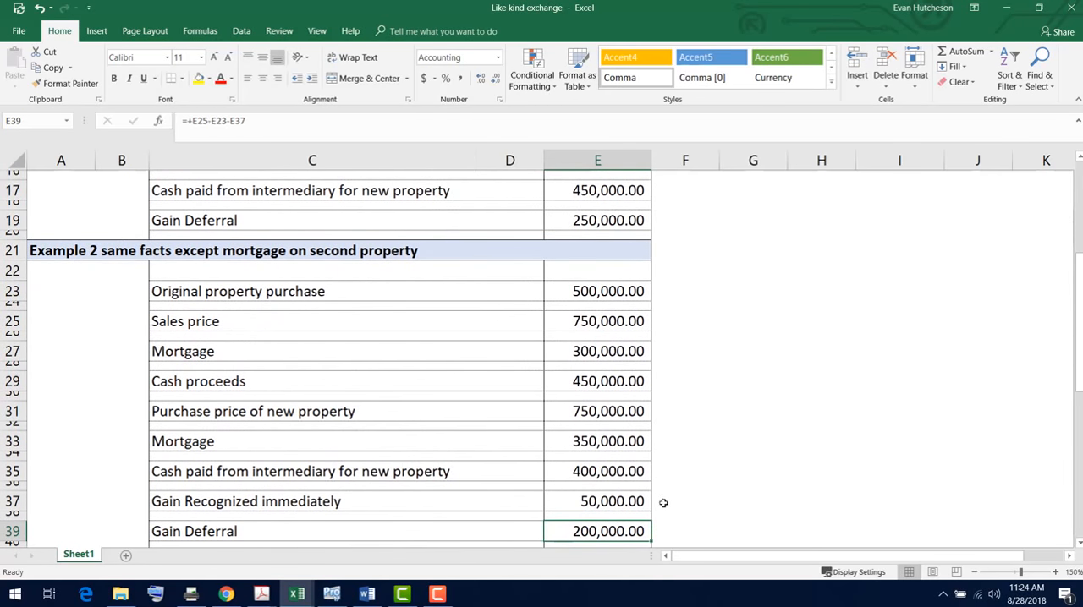
mouse_move(413, 491)
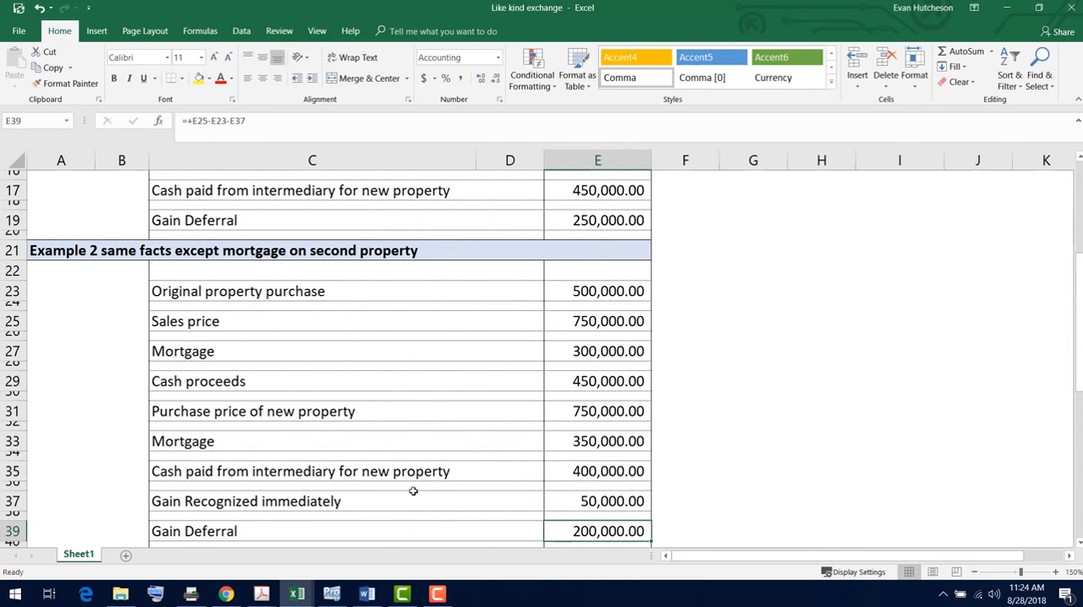
left_click(597, 501)
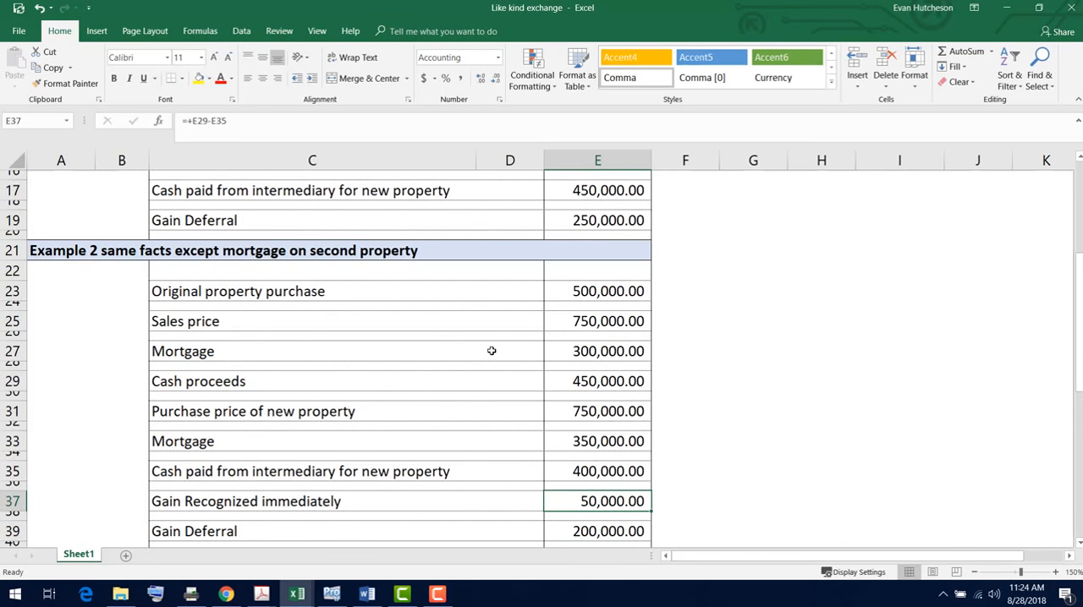
left_click(597, 381)
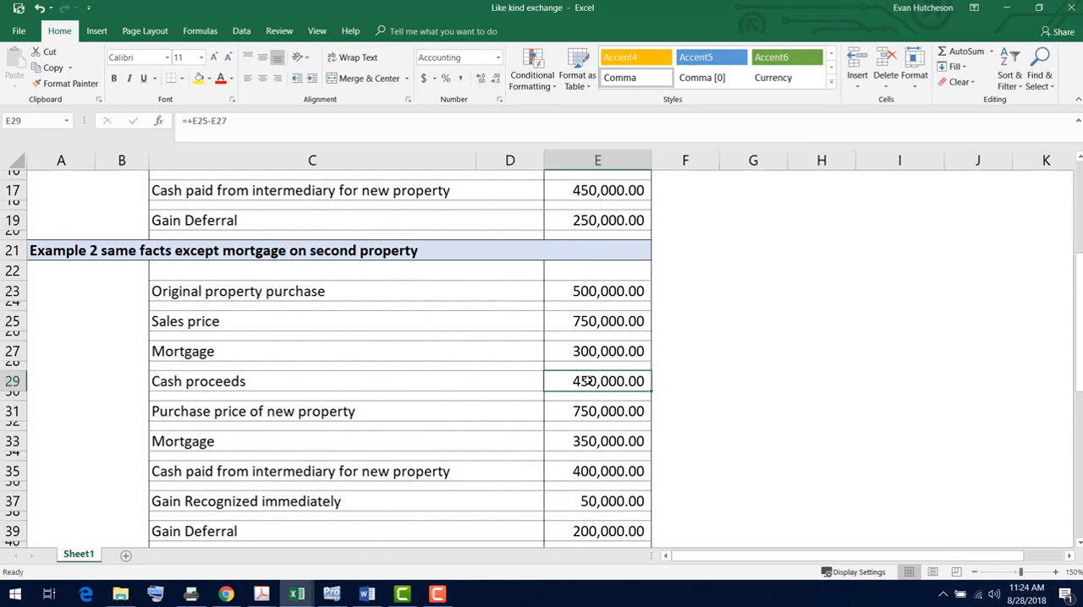
Inspect Example 3's sales price, Cash proceeds, intermediary cash, new price, Gain Recognized and Deferral
scroll("down", 3)
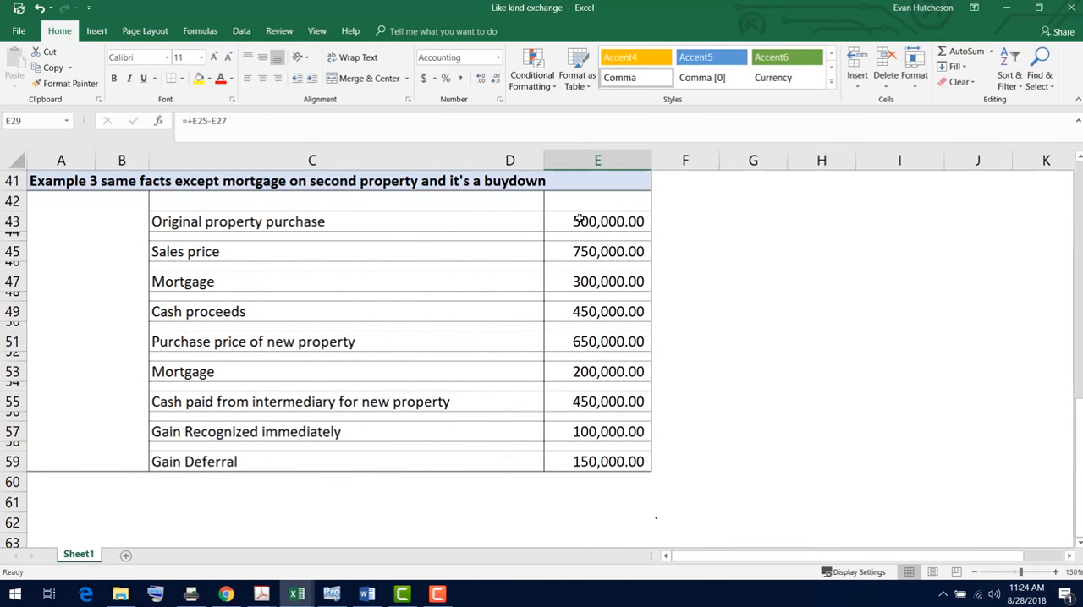
mouse_move(588, 244)
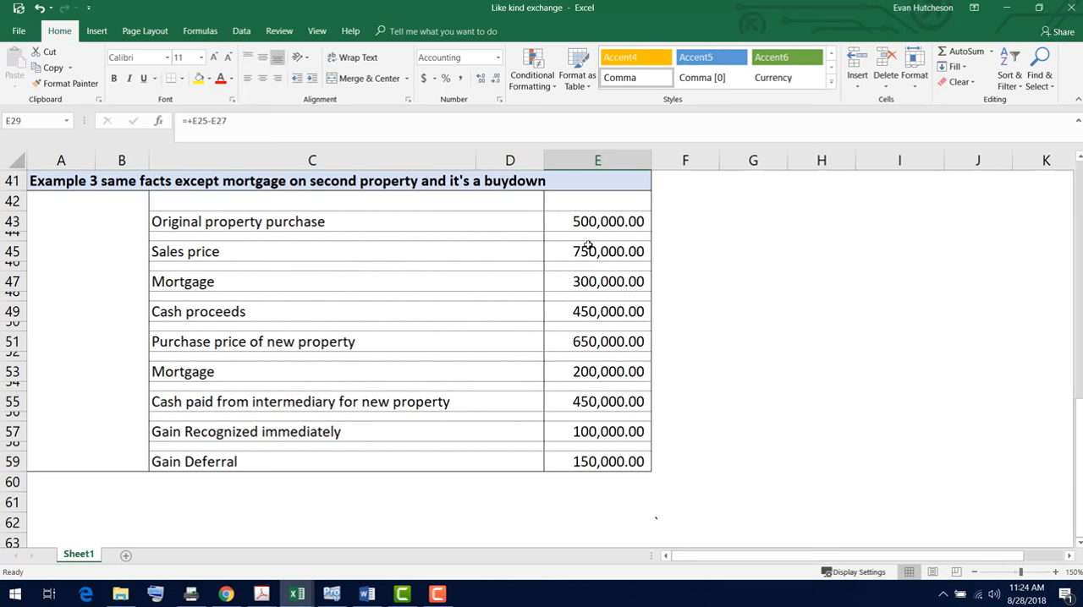
mouse_move(584, 341)
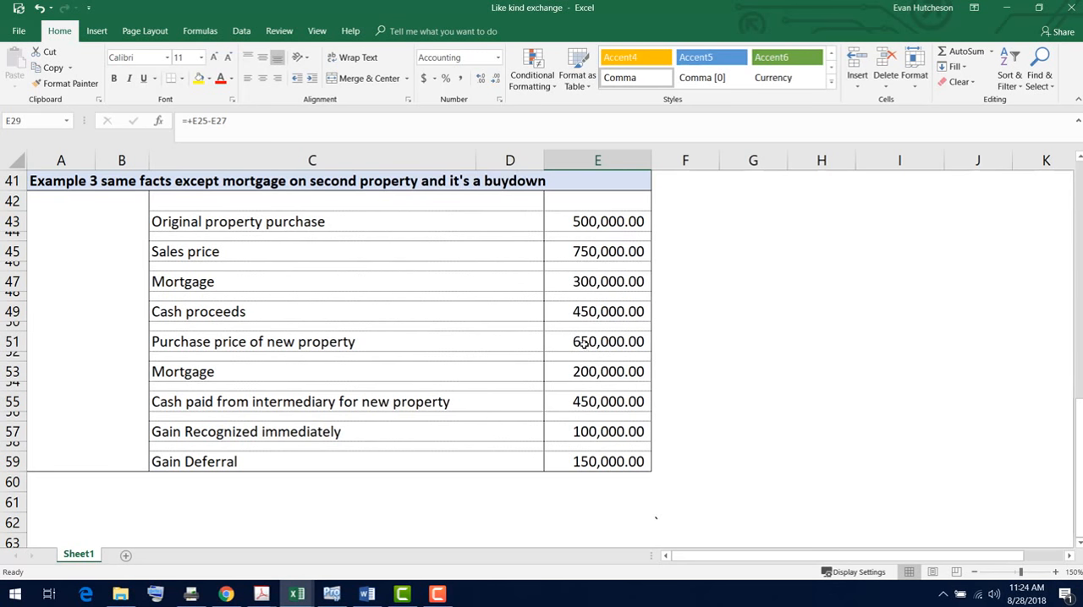
left_click(597, 251)
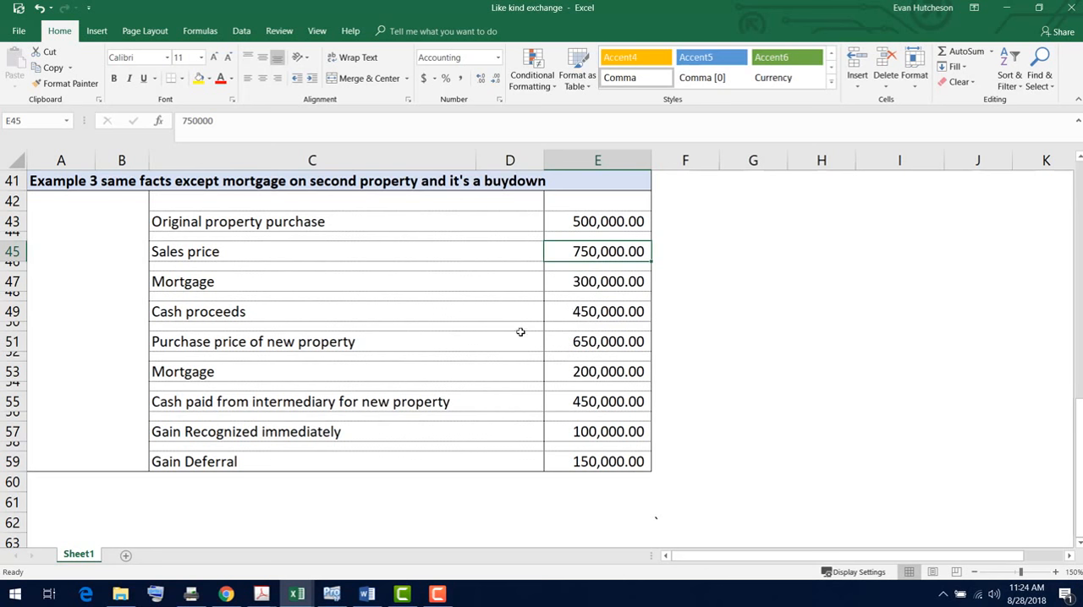
mouse_move(570, 341)
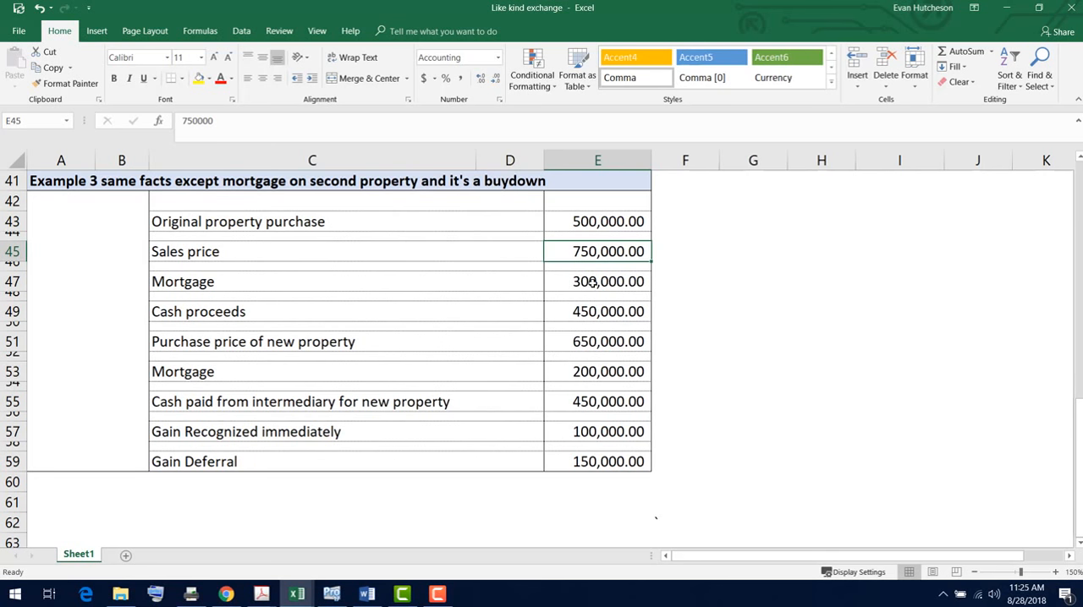
left_click(597, 311)
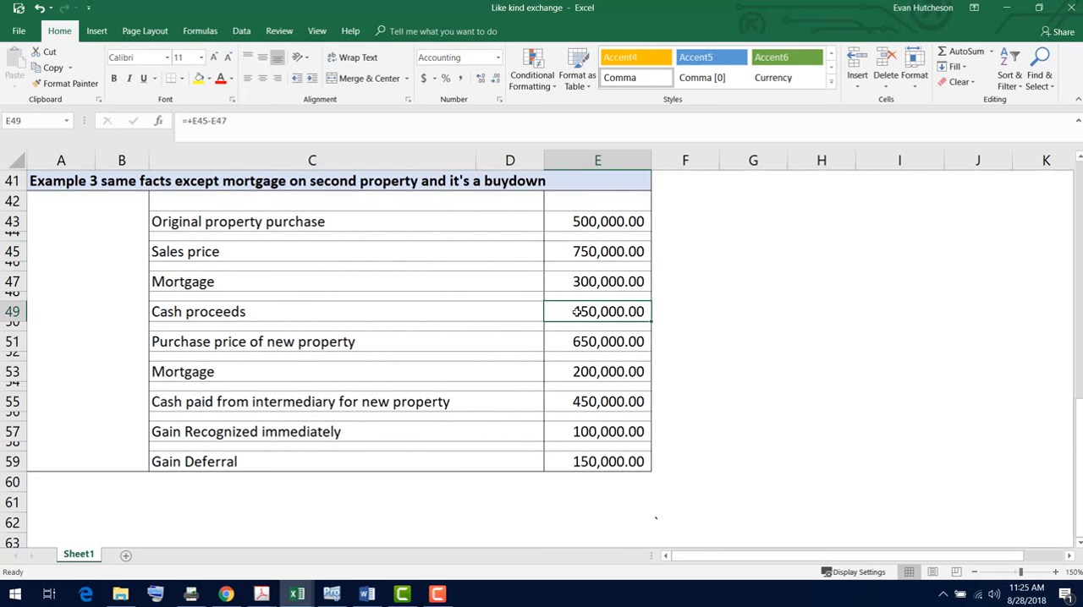
mouse_move(575, 311)
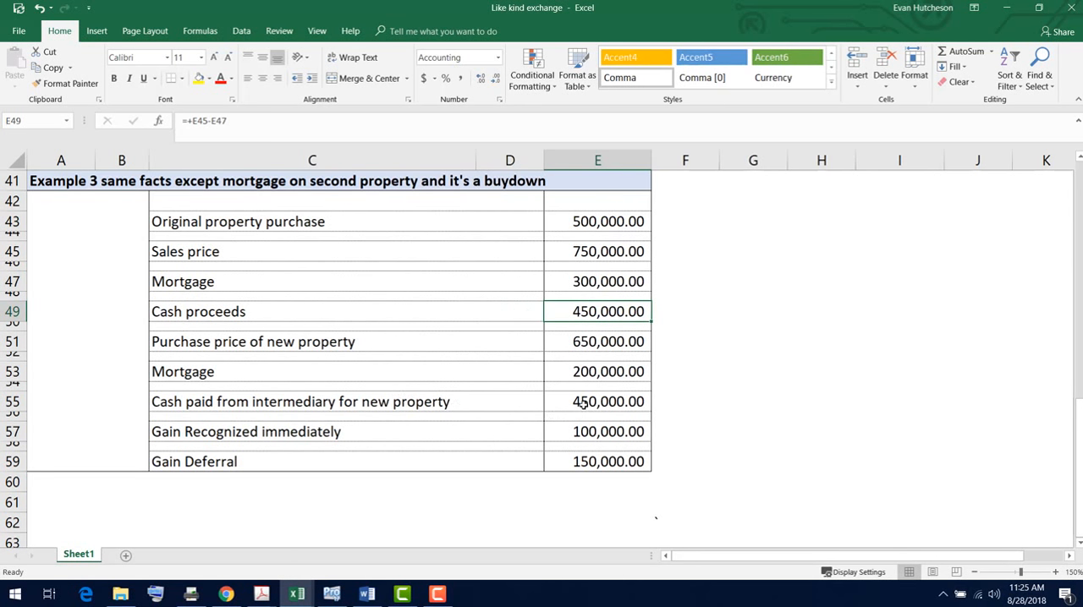
left_click(597, 401)
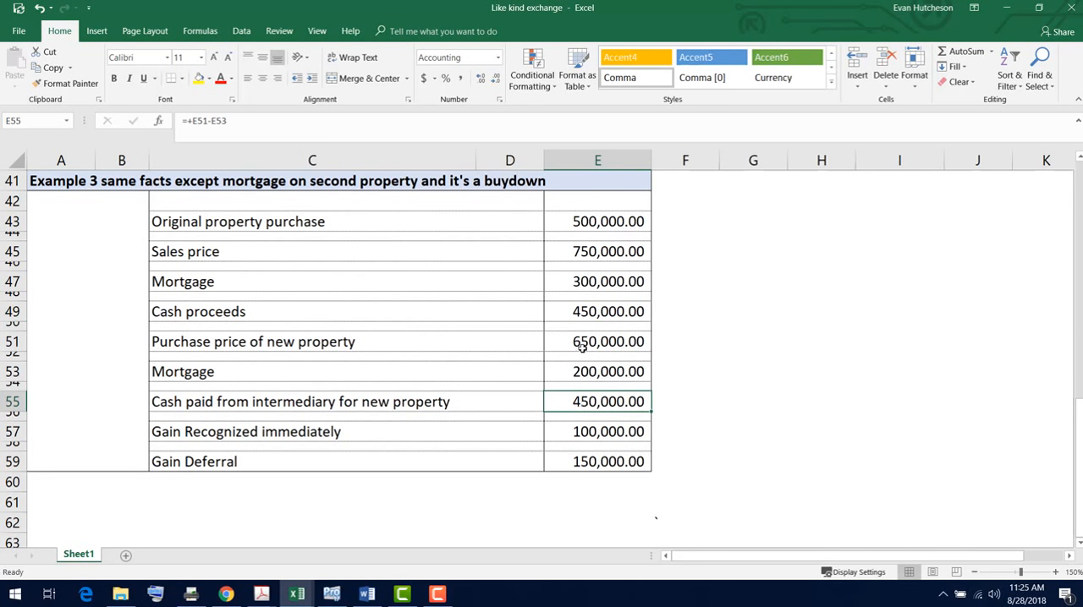
left_click(597, 341)
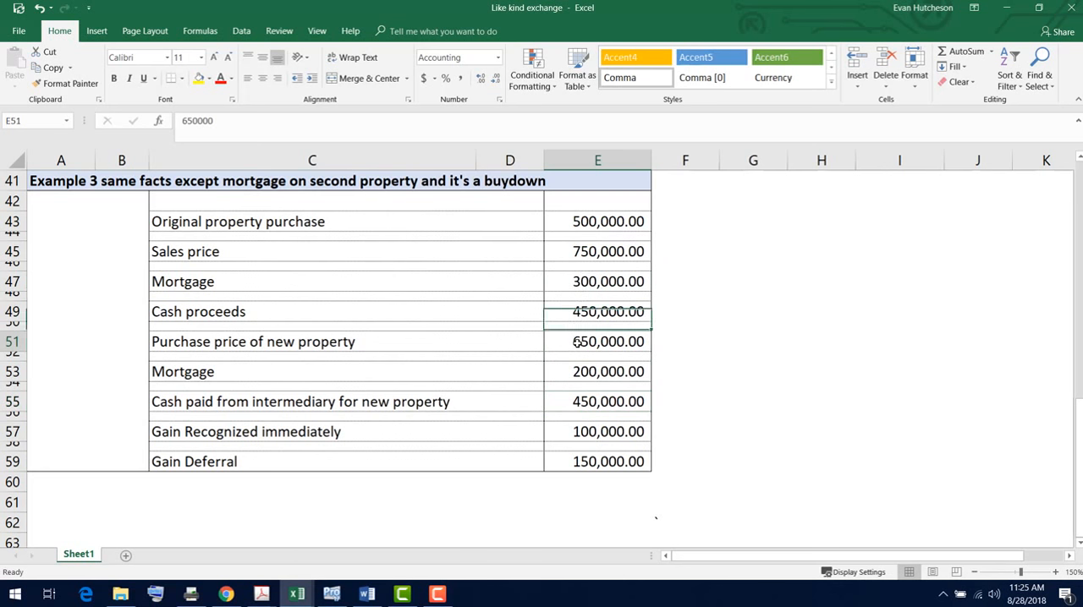
left_click(597, 431)
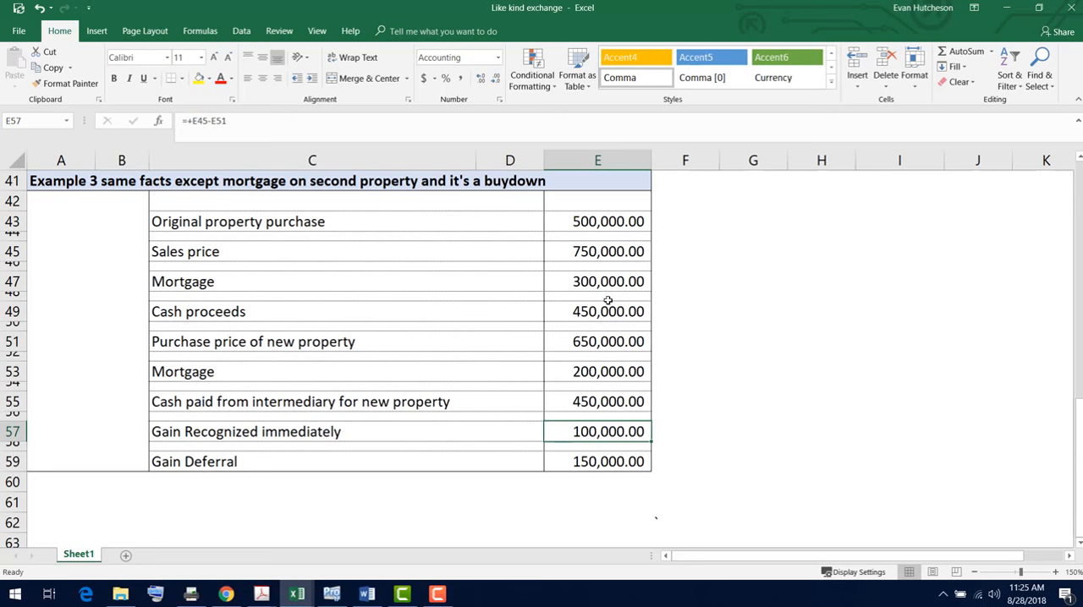
mouse_move(601, 251)
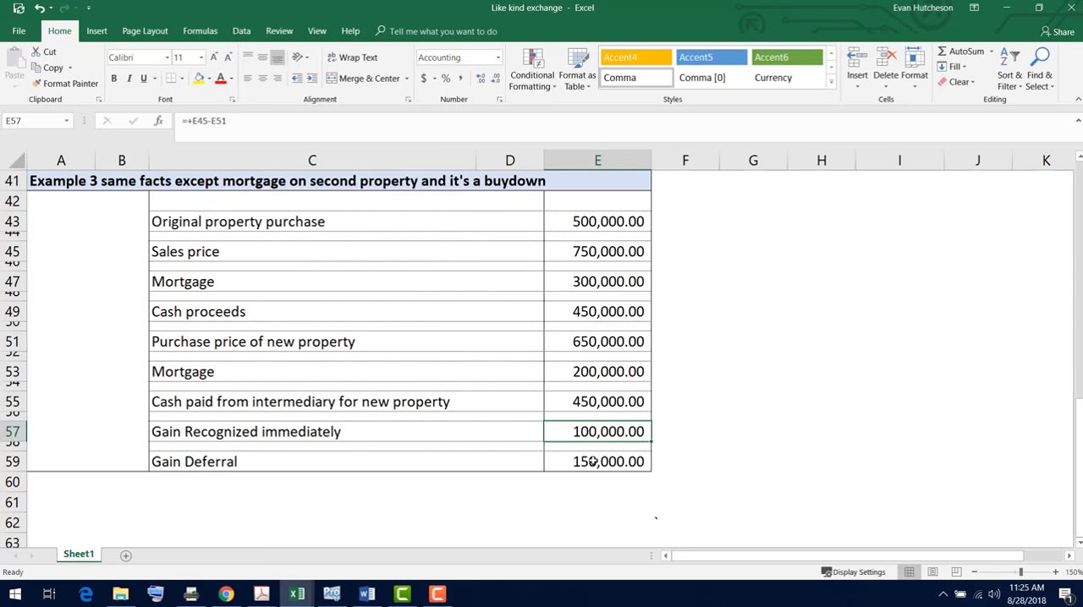
left_click(597, 461)
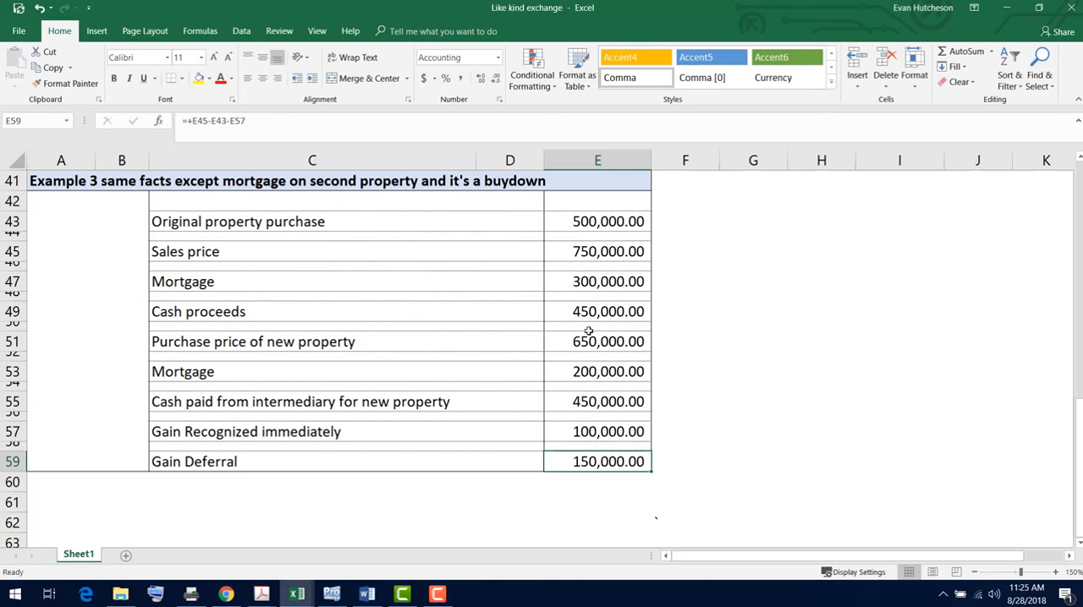
mouse_move(628, 338)
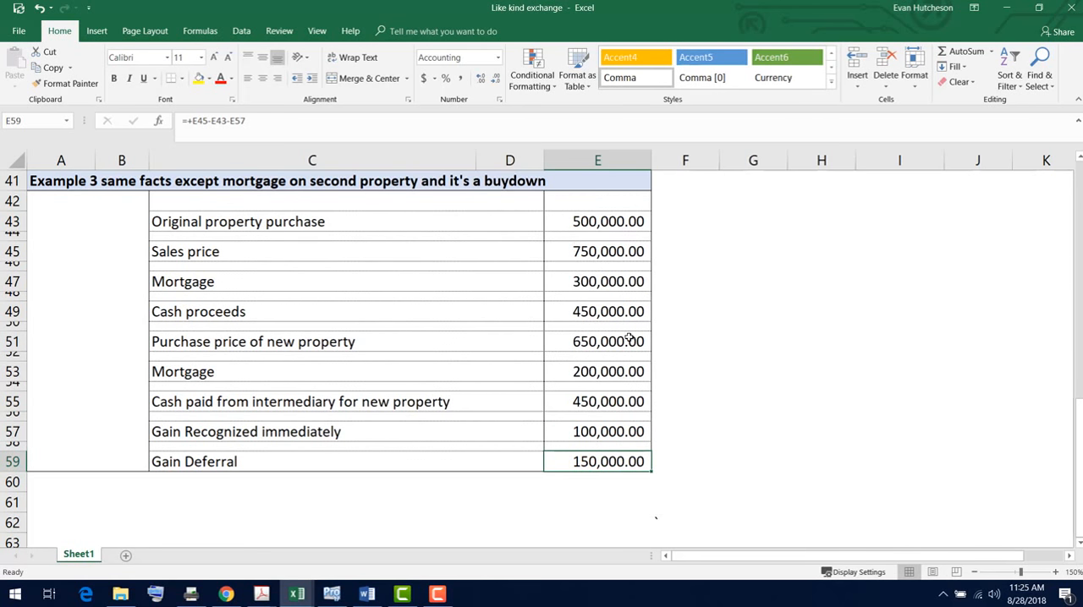
mouse_move(486, 369)
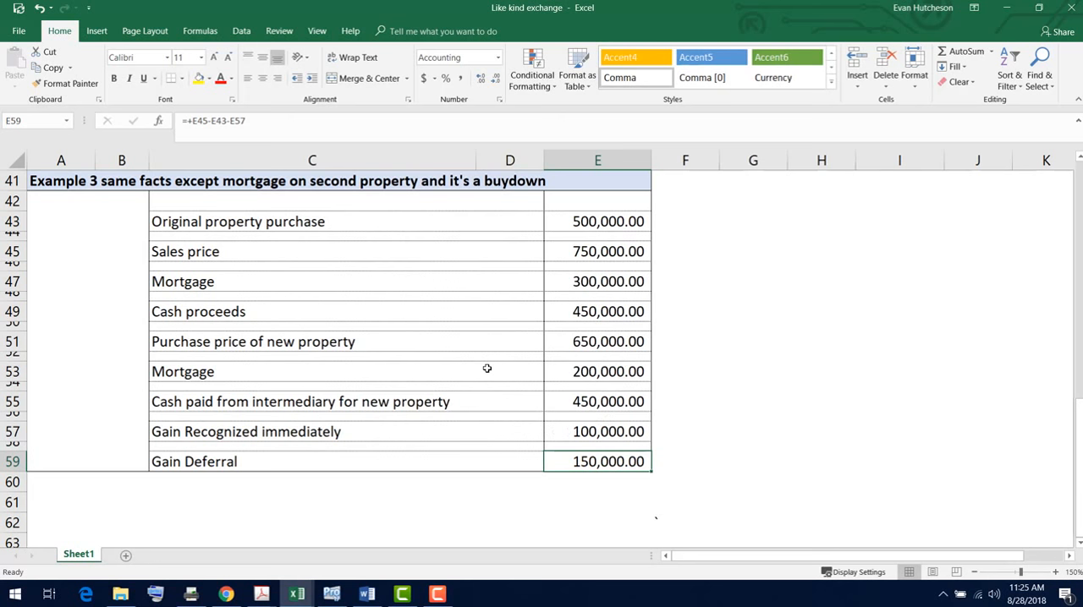
mouse_move(471, 399)
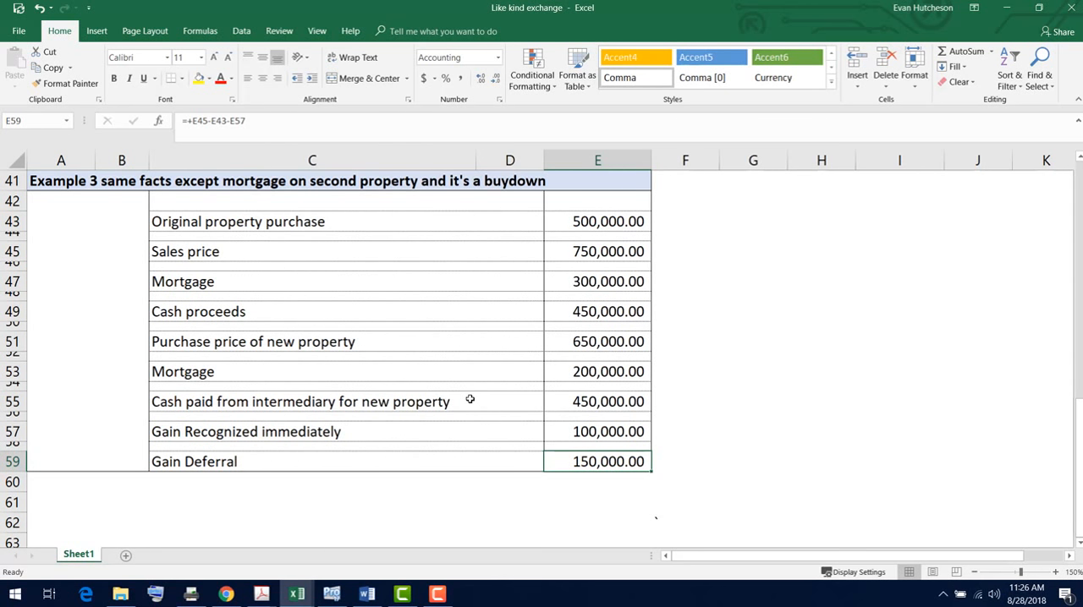
mouse_move(661, 392)
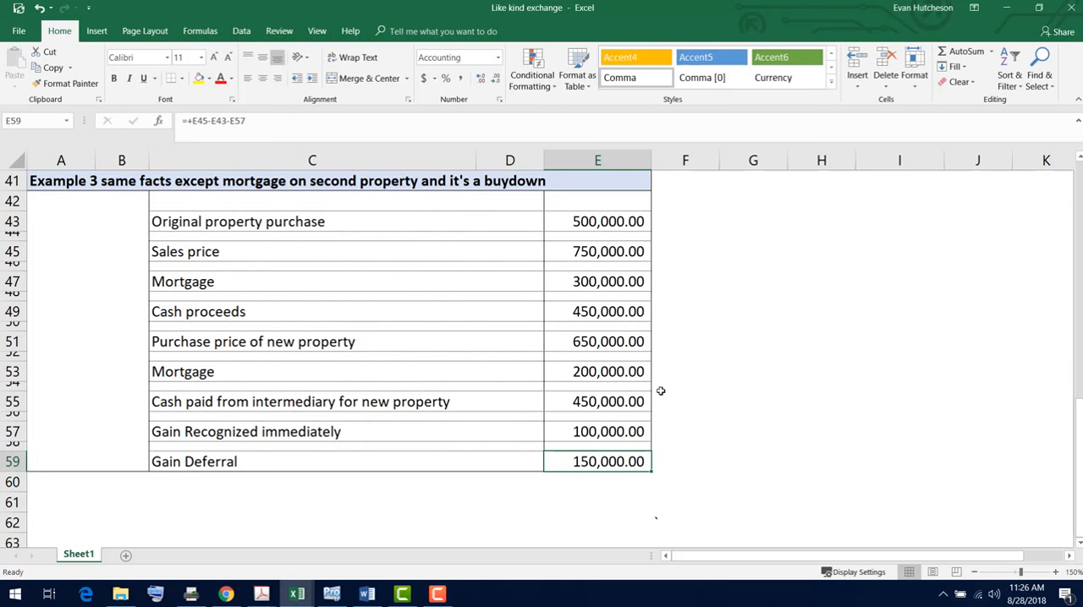